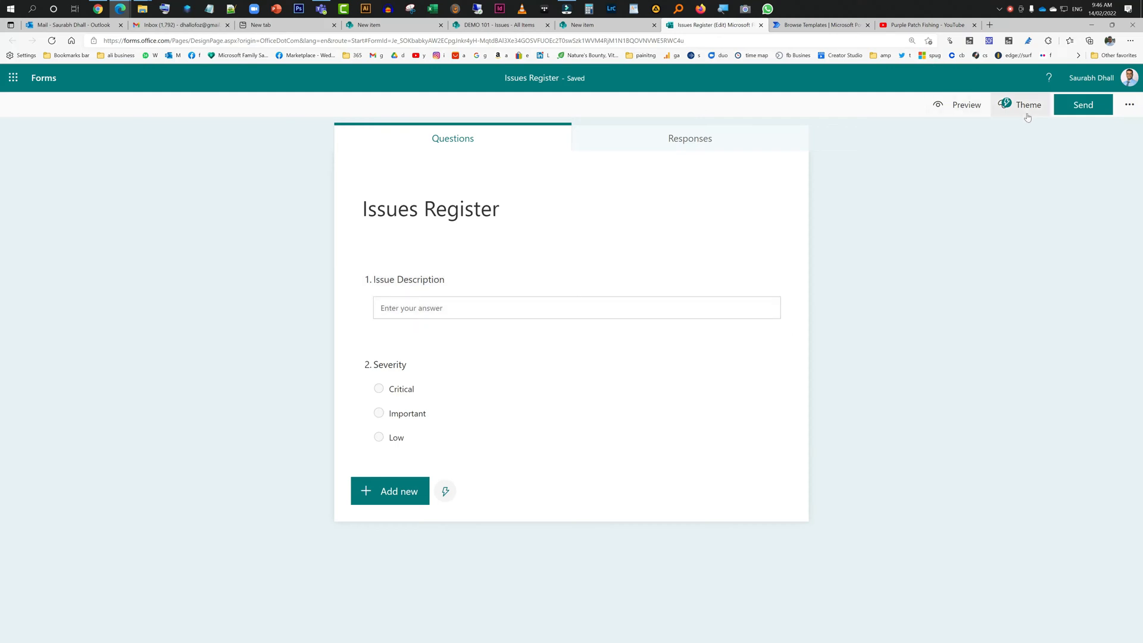
Share the Issues Register form so anyone can respond and select its response link
click(1083, 105)
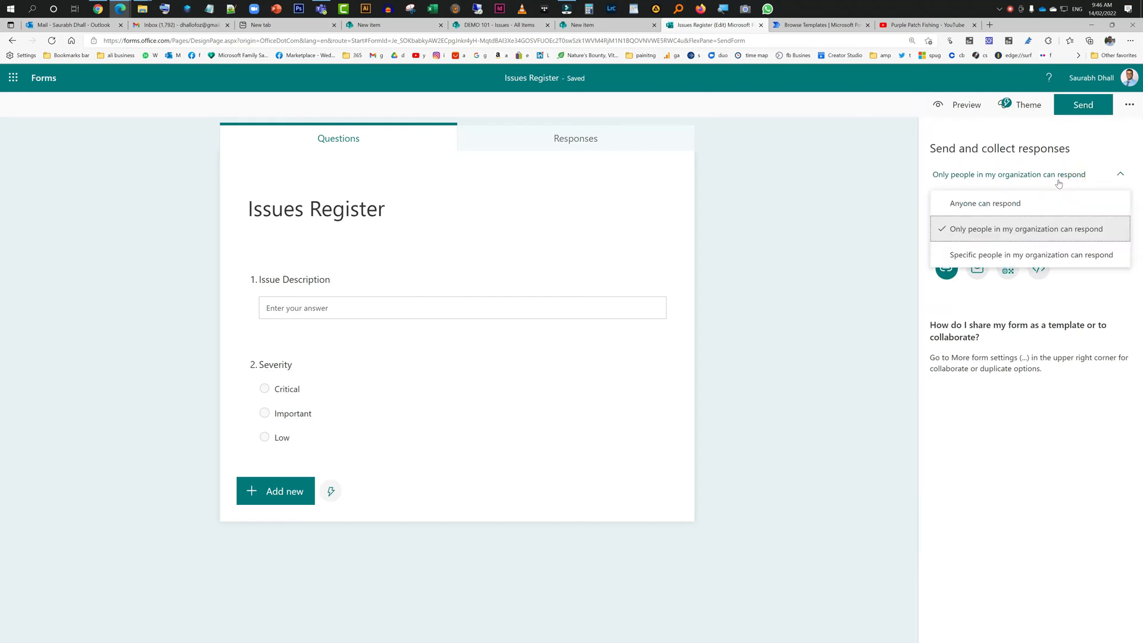
mouse_move(985, 203)
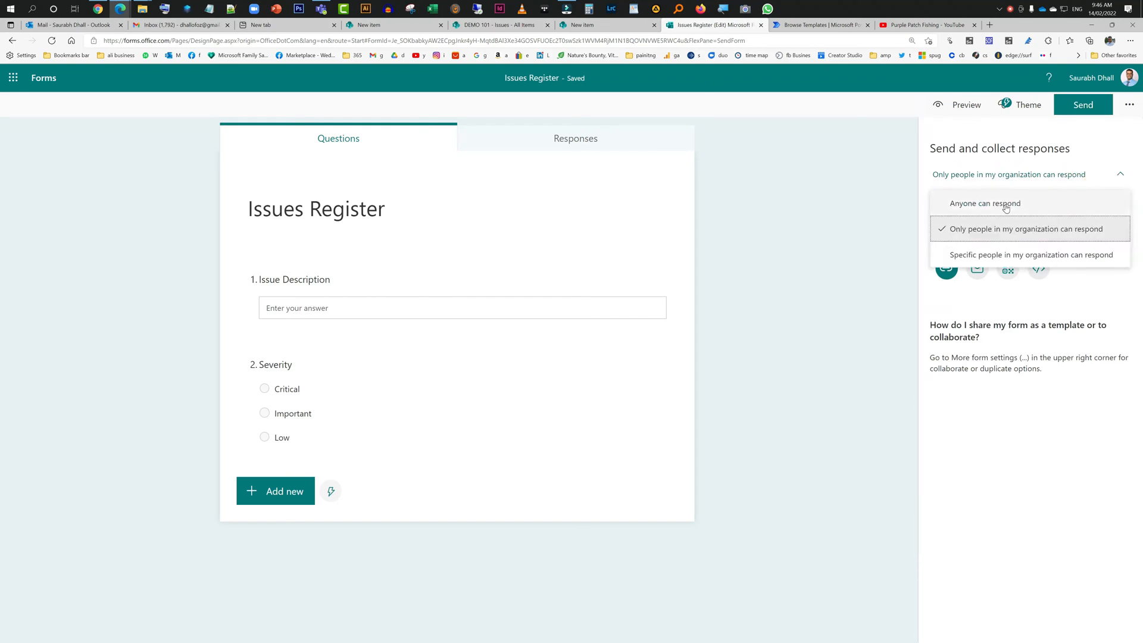
click(985, 202)
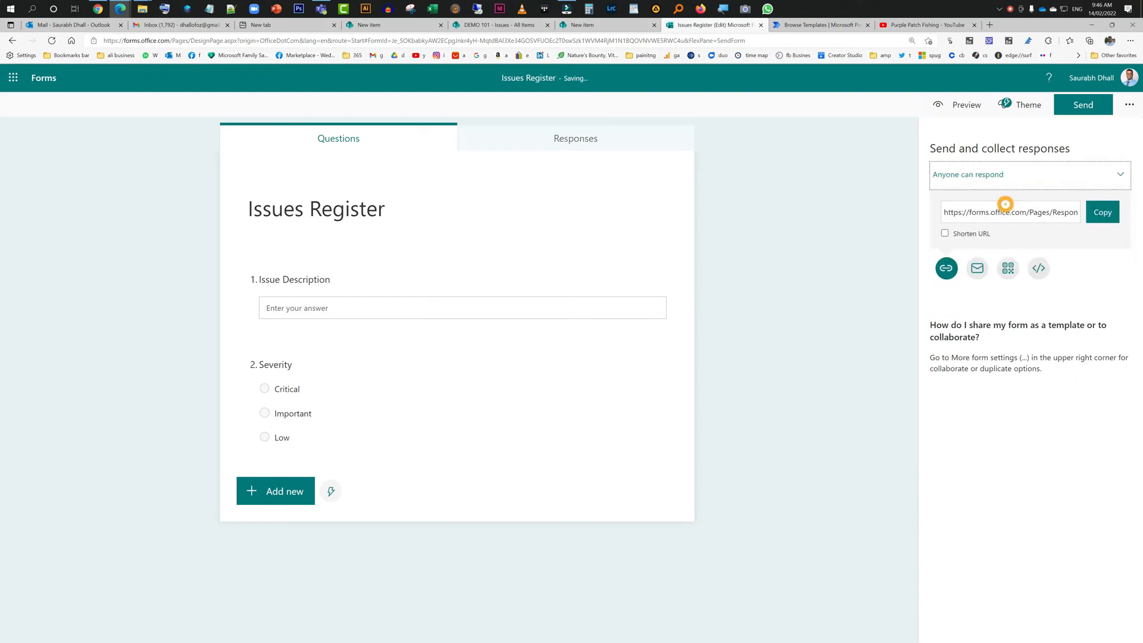
click(1103, 212)
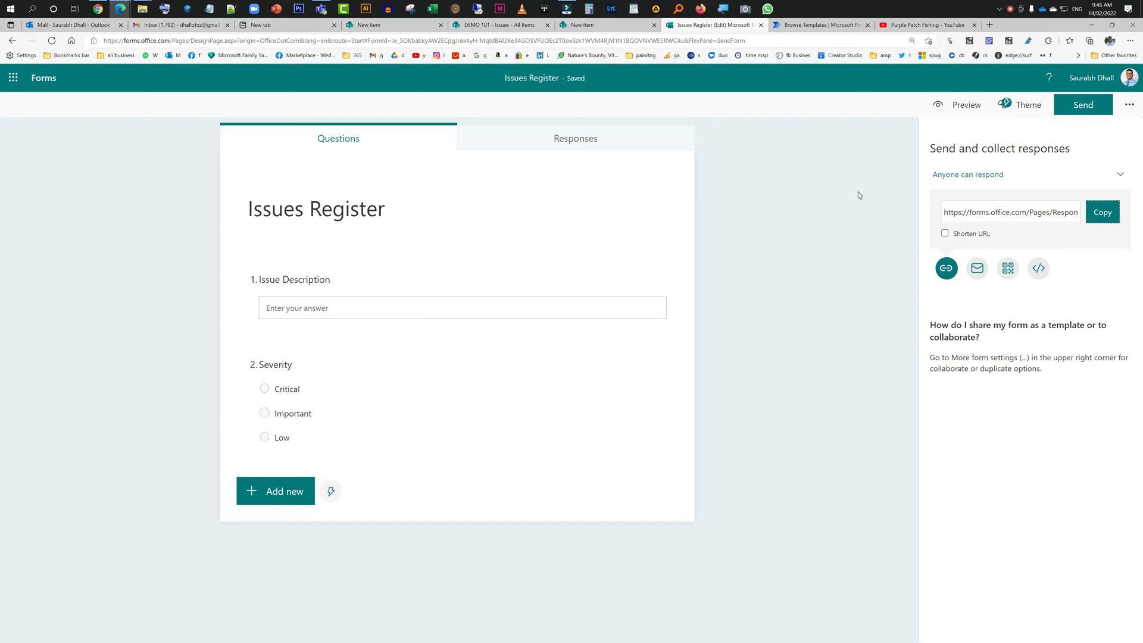
mouse_move(1087, 144)
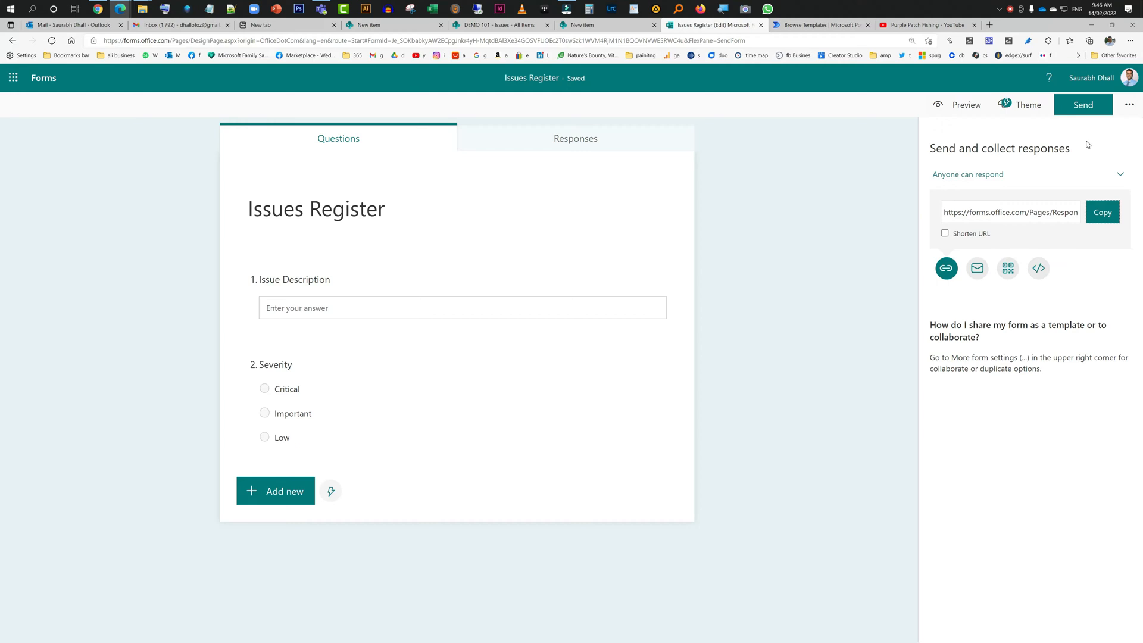
mouse_move(901, 213)
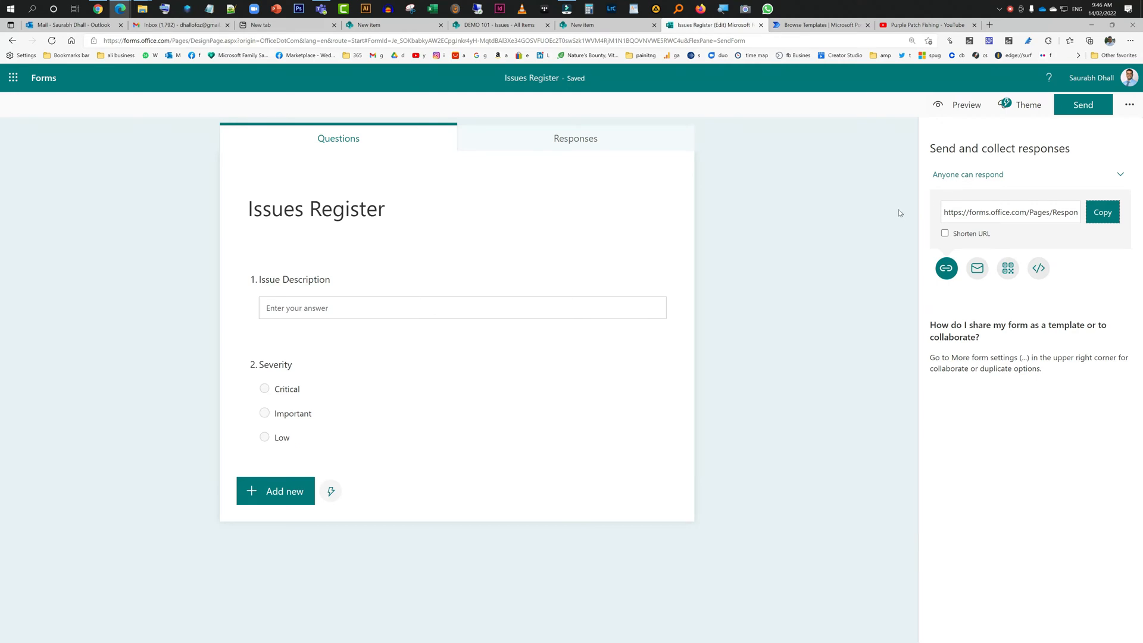
mouse_move(845, 118)
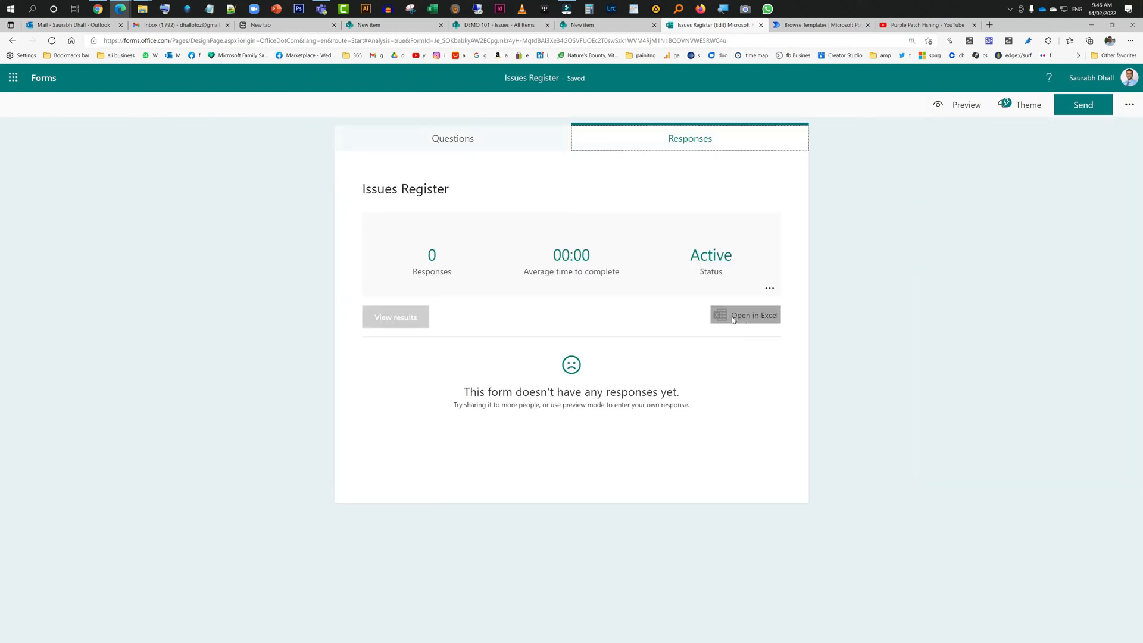
mouse_move(754, 314)
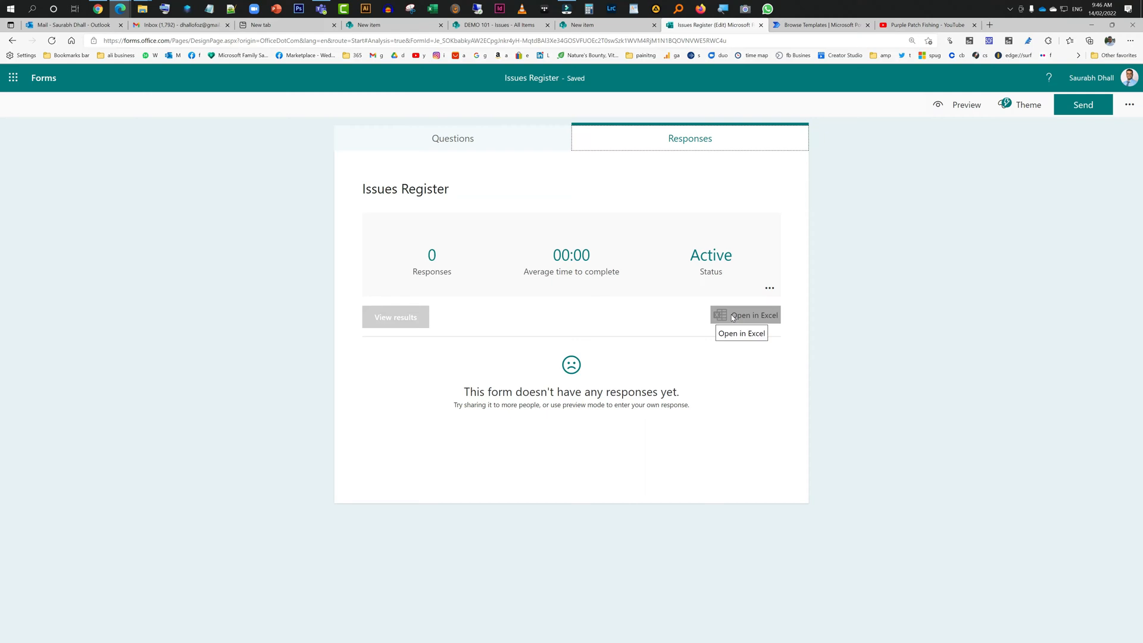
mouse_move(699, 297)
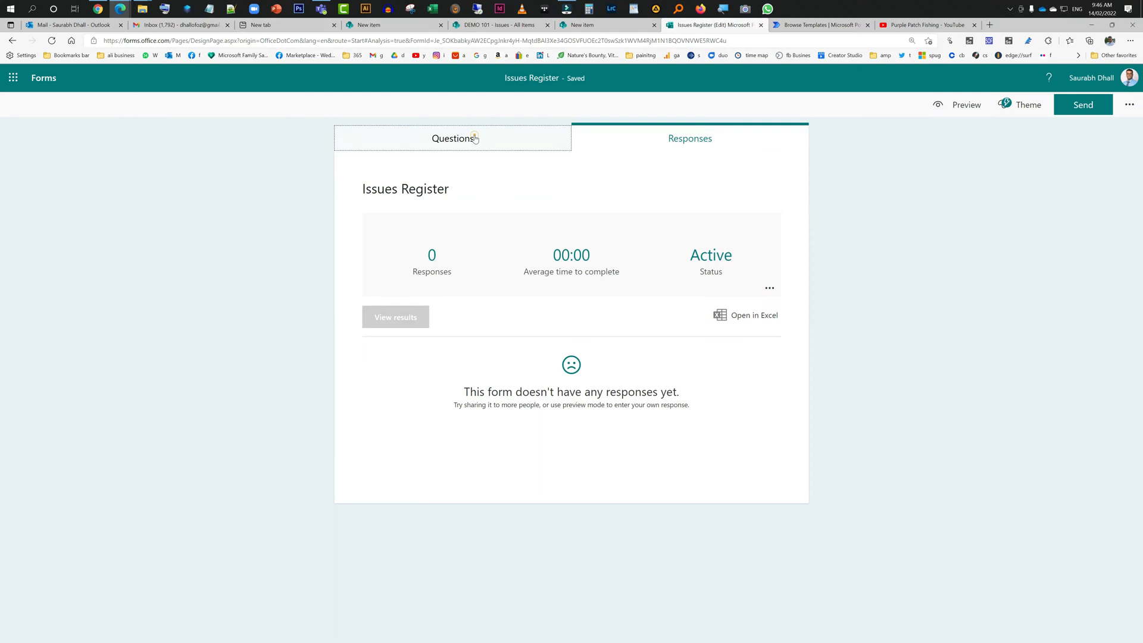
Return from the empty Responses view to the form's two questions
click(453, 138)
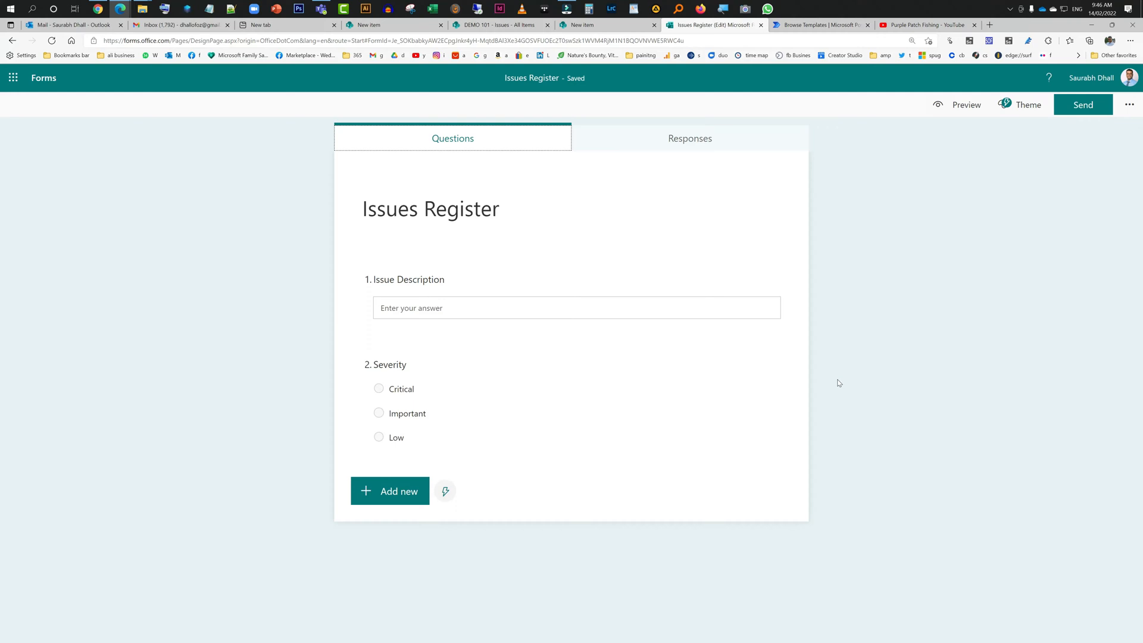
mouse_move(810, 355)
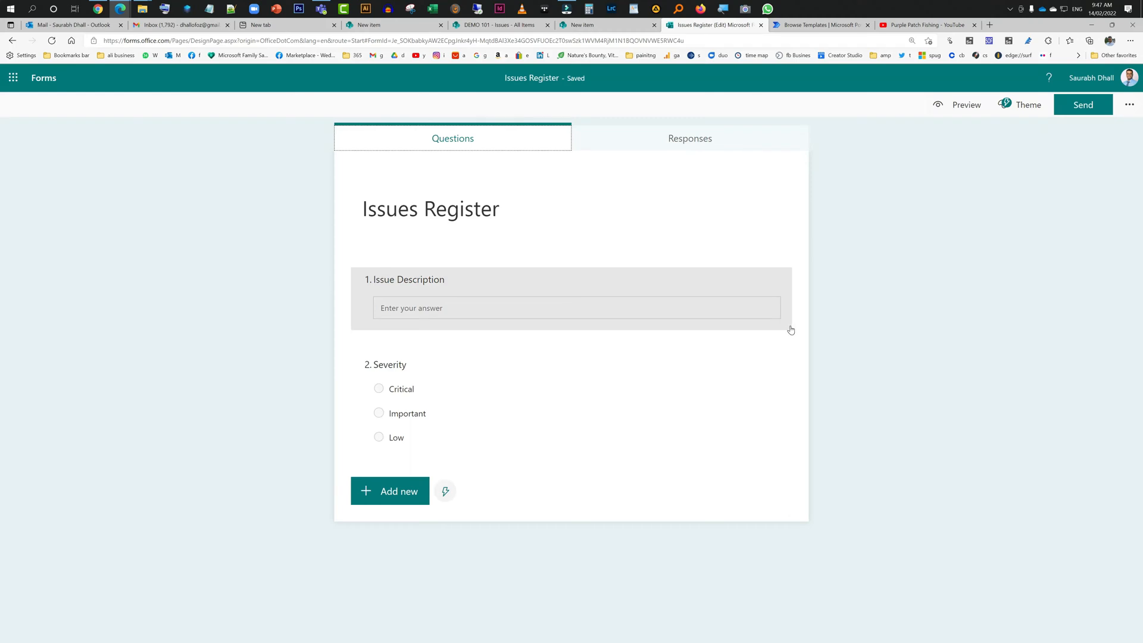
mouse_move(620, 95)
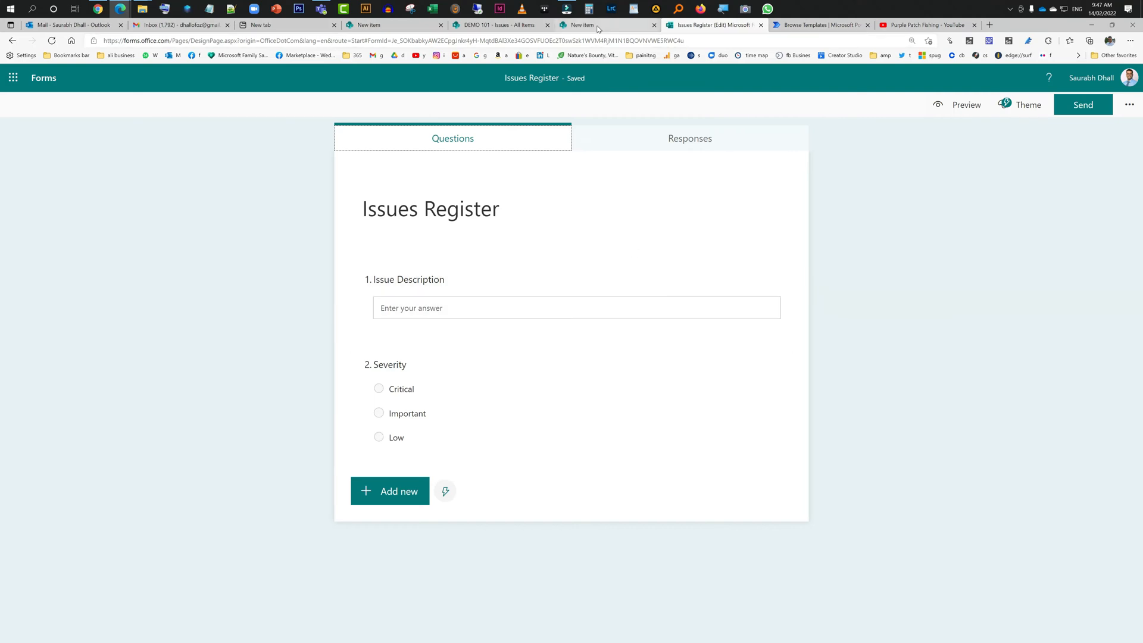
Compare the Issues list's Issue Description and Severity columns with the form's matching questions
click(575, 307)
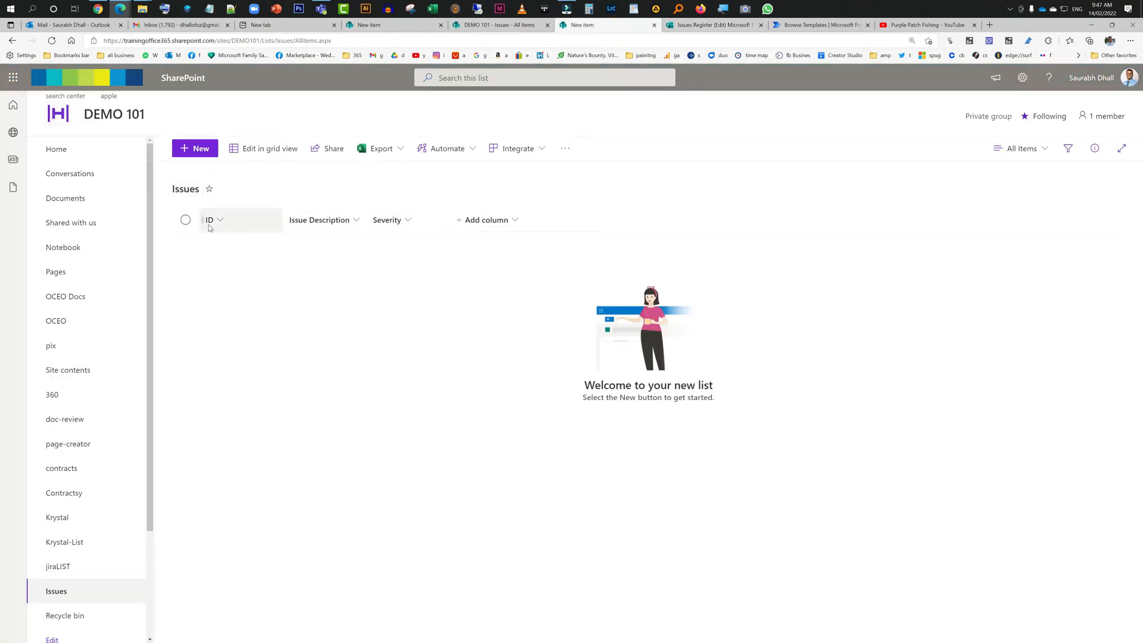
mouse_move(324, 219)
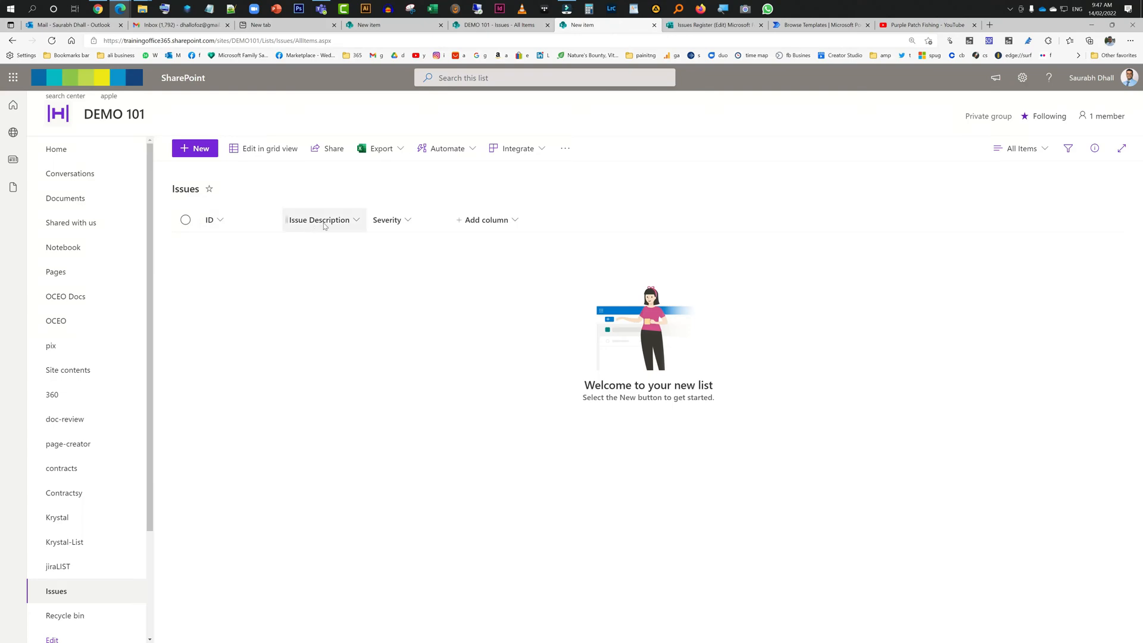
click(324, 219)
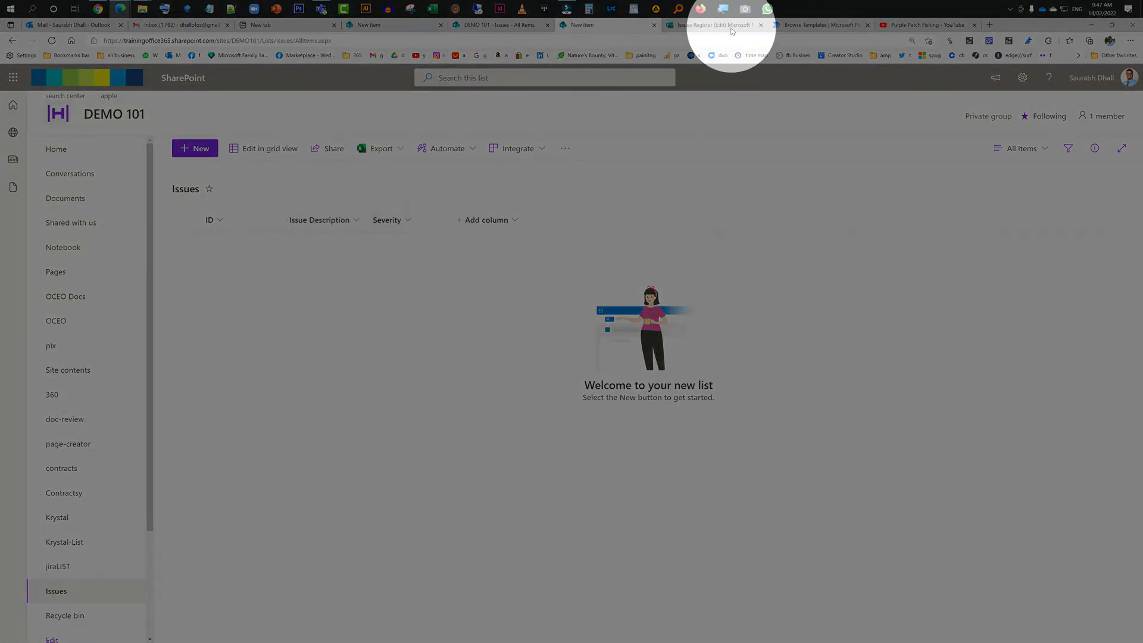
click(715, 25)
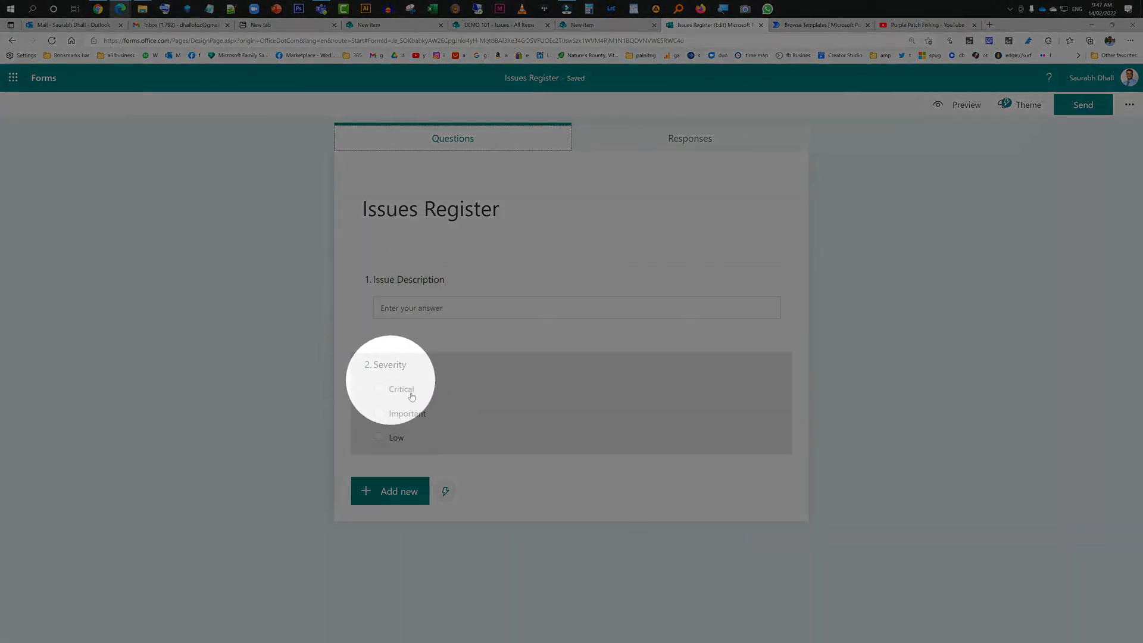
click(609, 25)
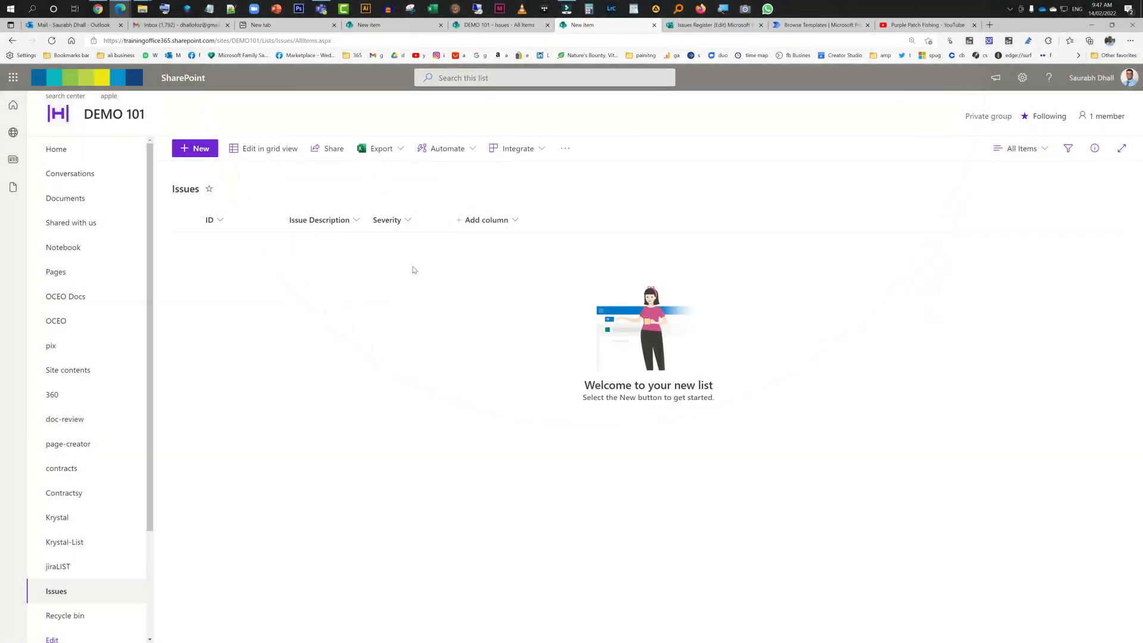
mouse_move(521, 205)
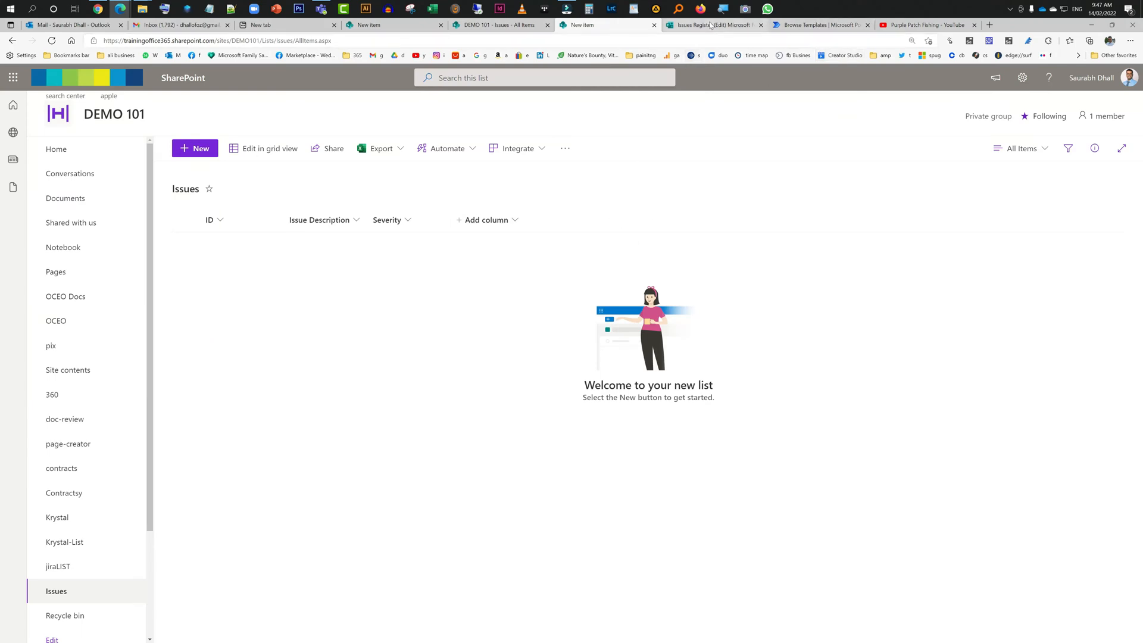
click(711, 25)
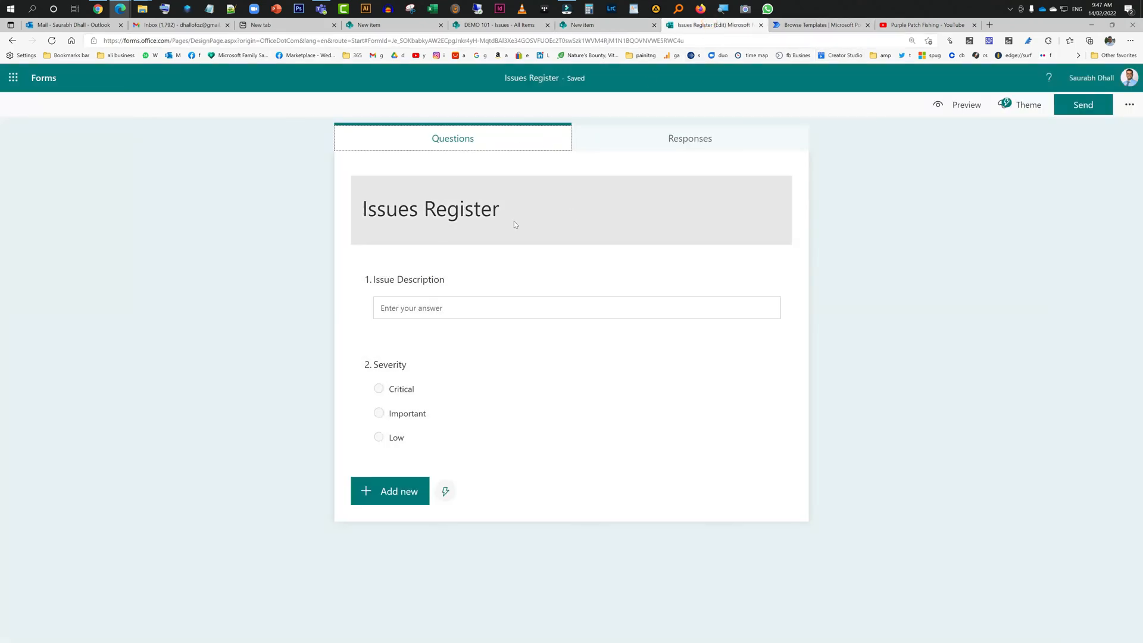
mouse_move(466, 234)
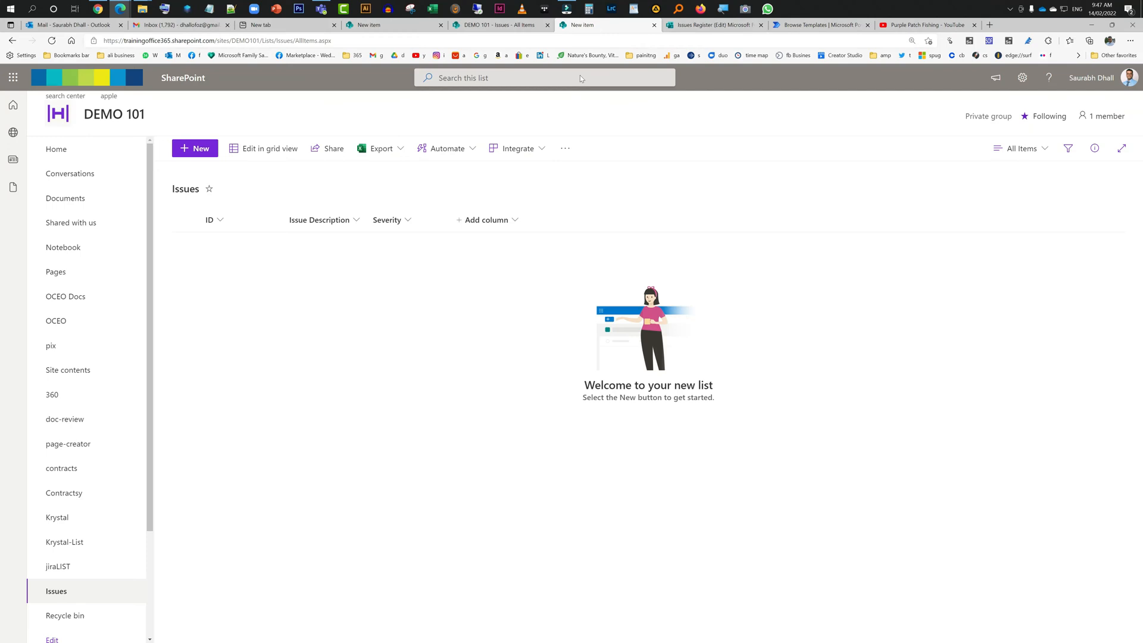
Find the 'Record form responses in SharePoint' template via 'forms sharepoint' and continue with its connections
click(822, 25)
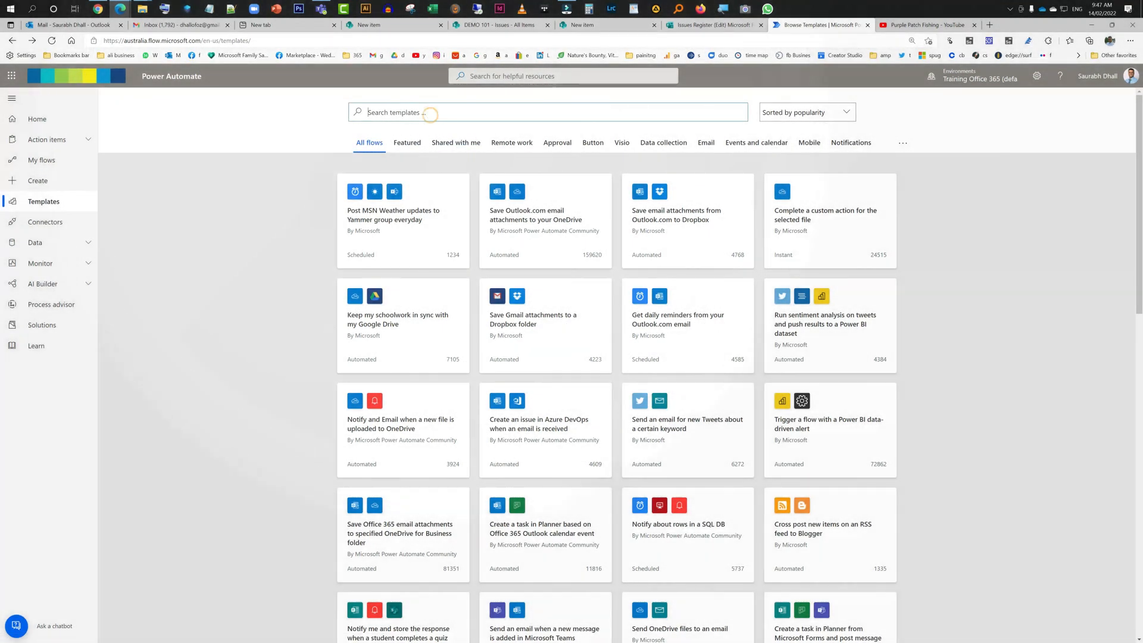
text(forms sh)
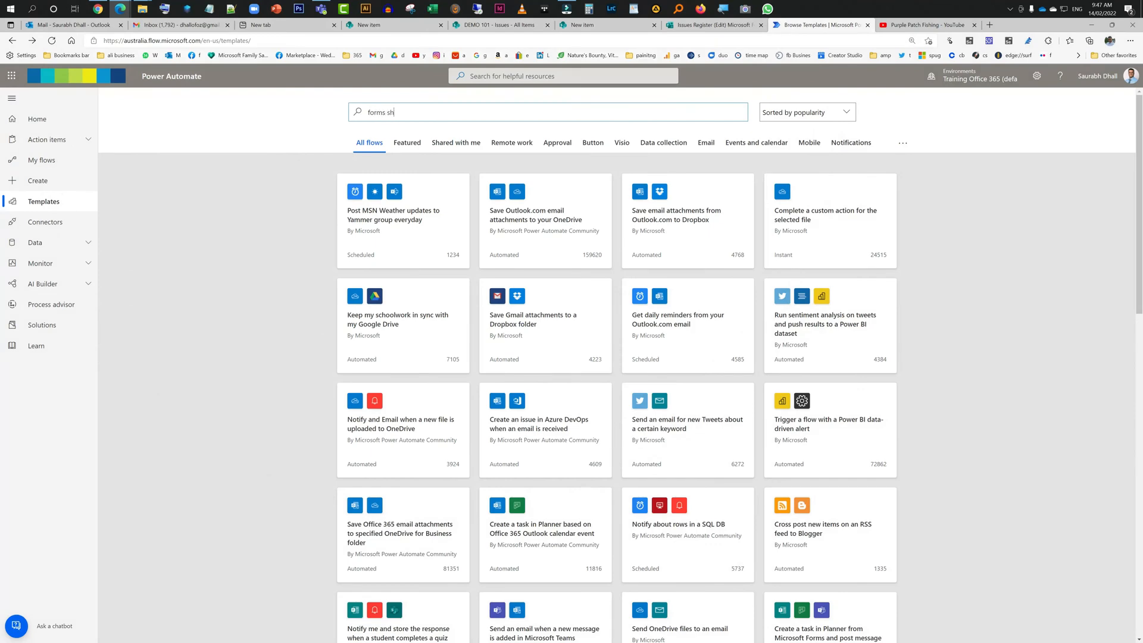
text(arepoint)
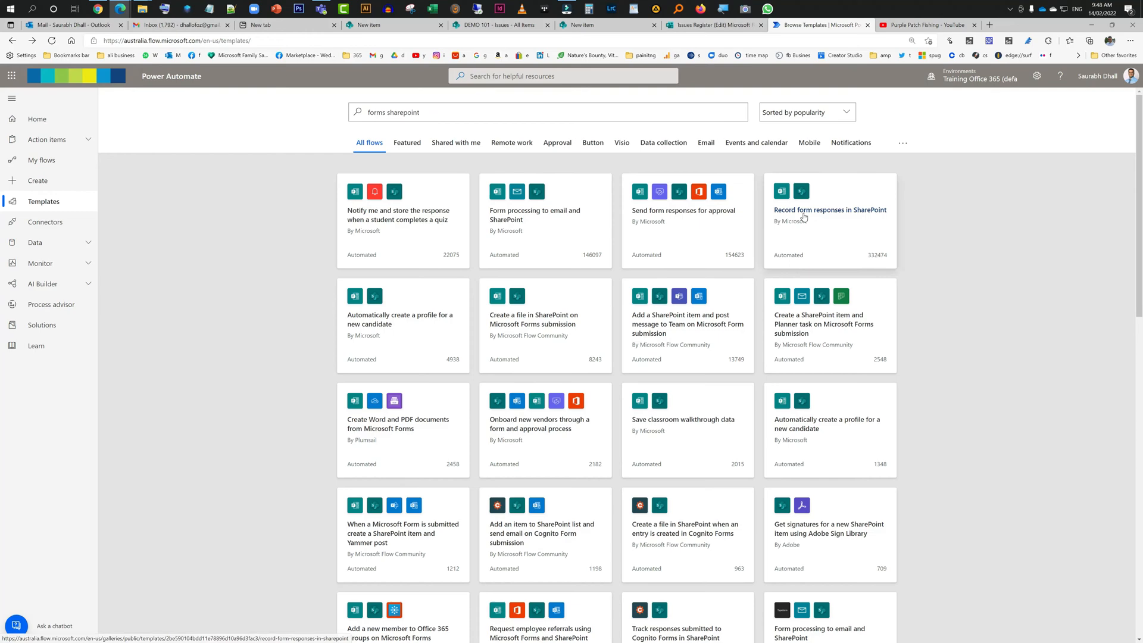
click(810, 216)
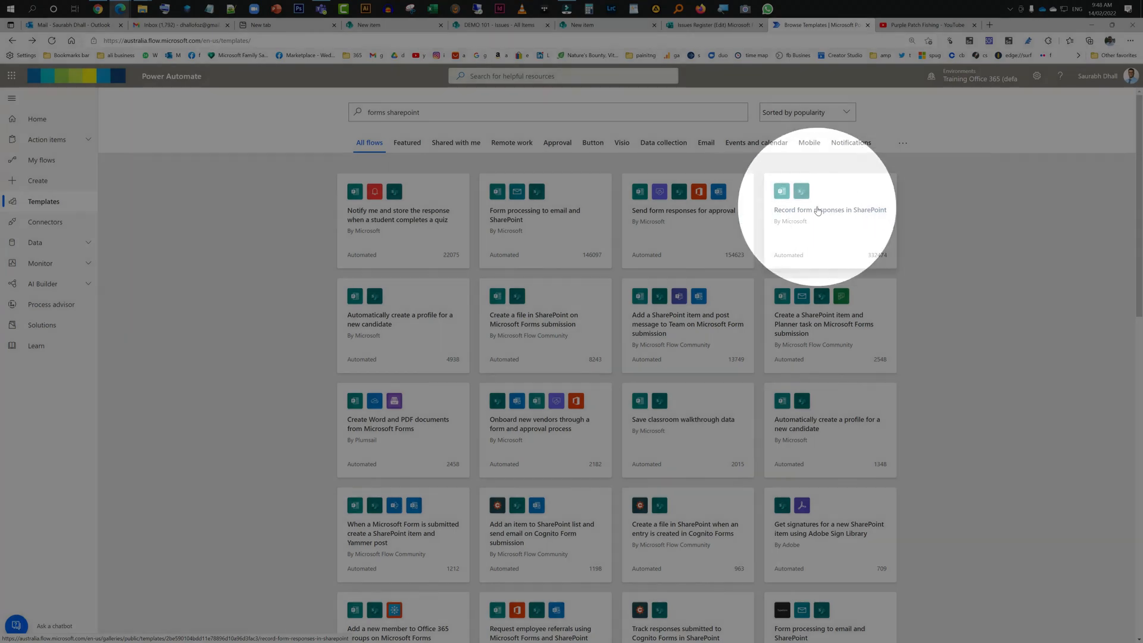
click(829, 210)
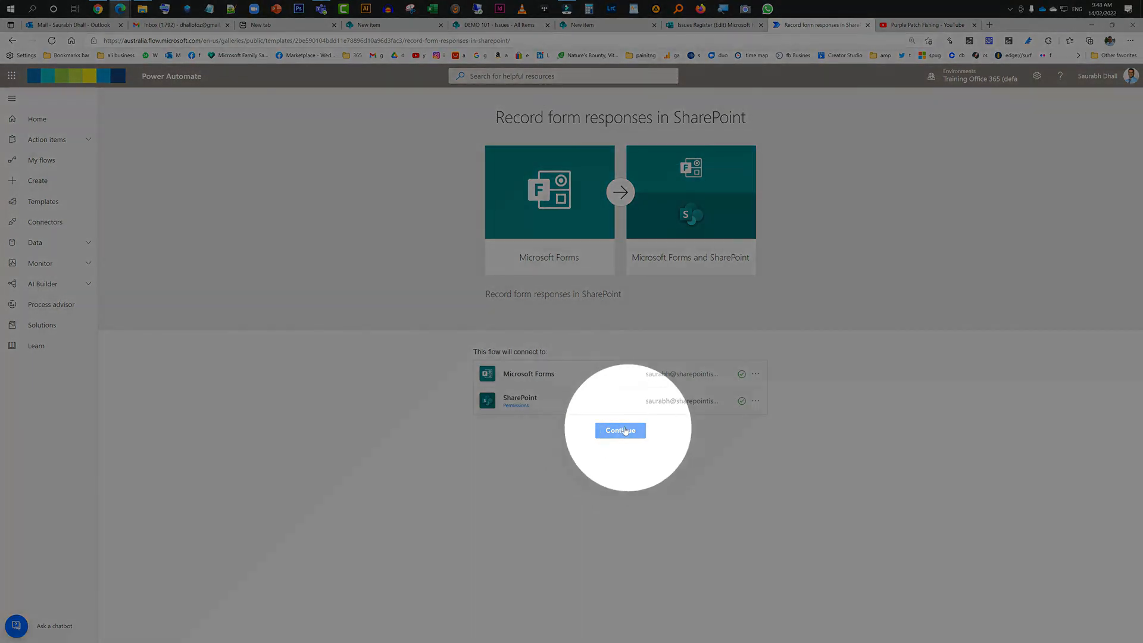
mouse_move(723, 391)
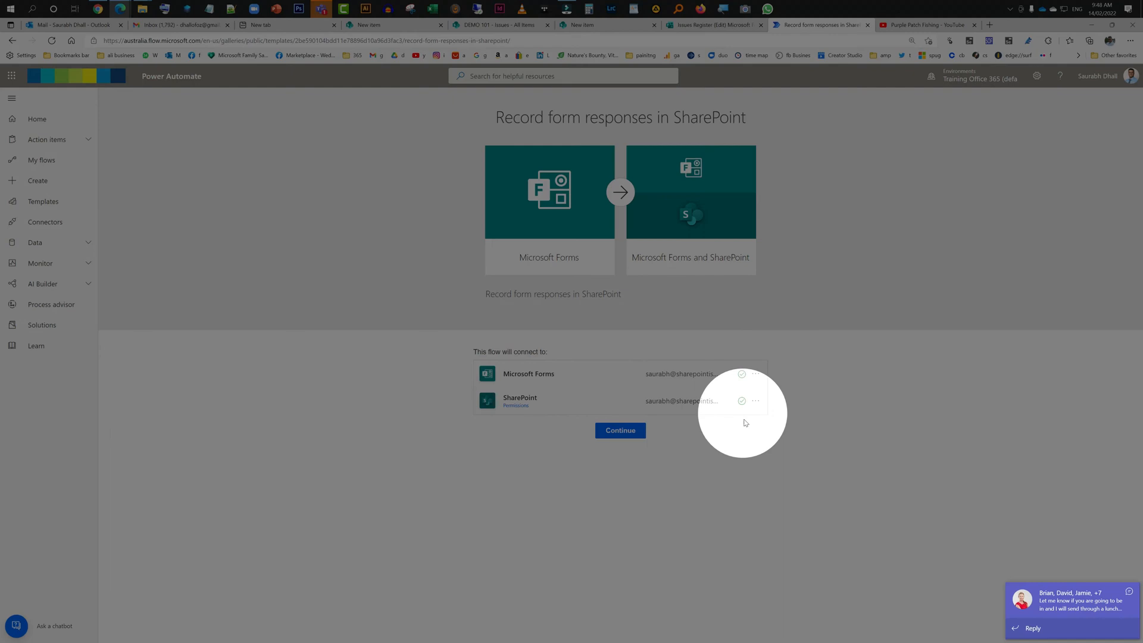
click(619, 430)
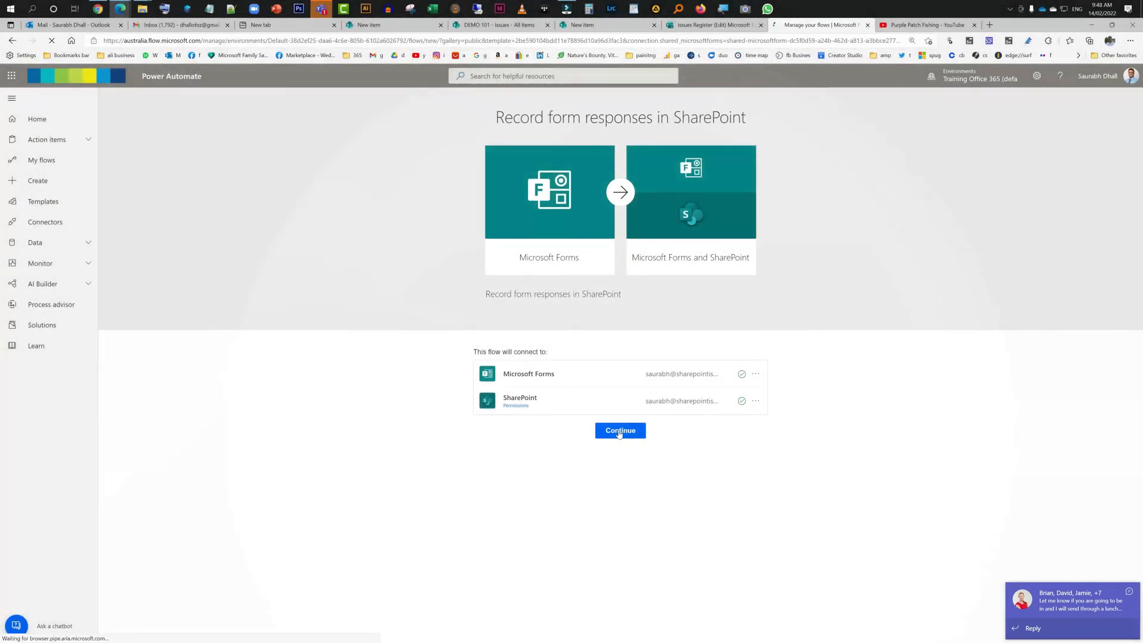
Set the new-response trigger's Form Id to Issues Register
click(620, 430)
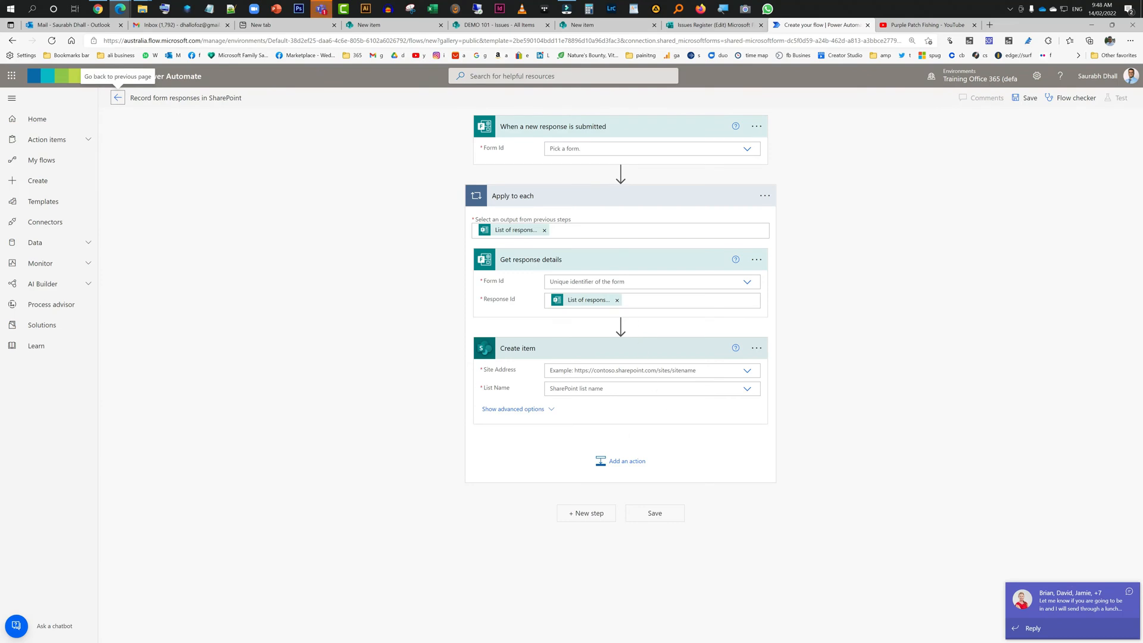
click(747, 148)
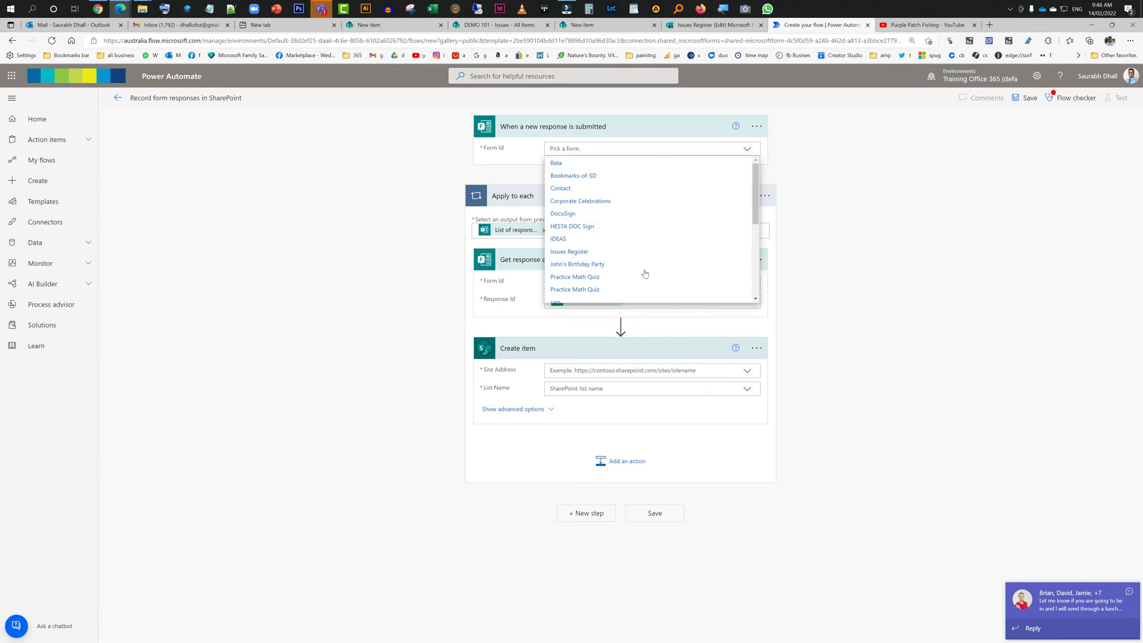
scroll(down, 3)
text(iss)
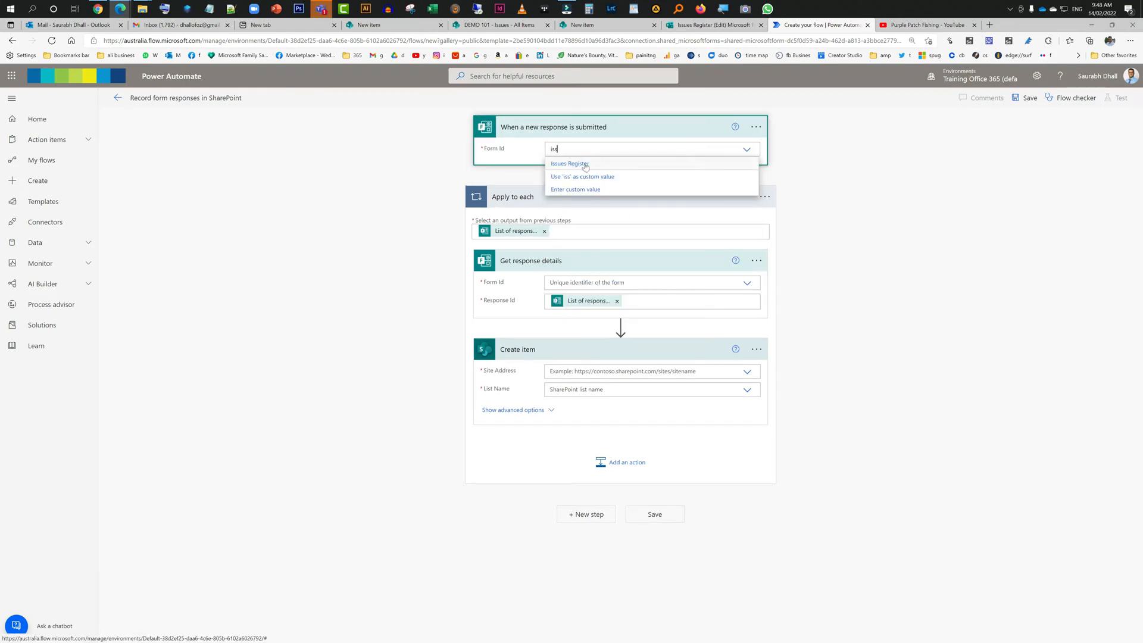
click(571, 163)
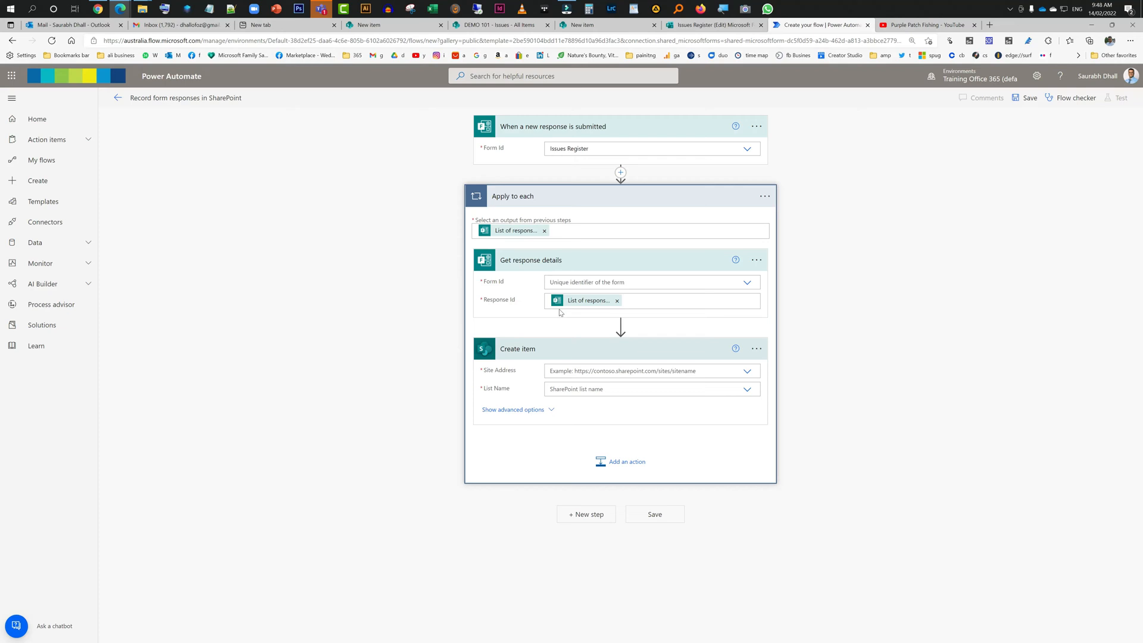
mouse_move(747, 283)
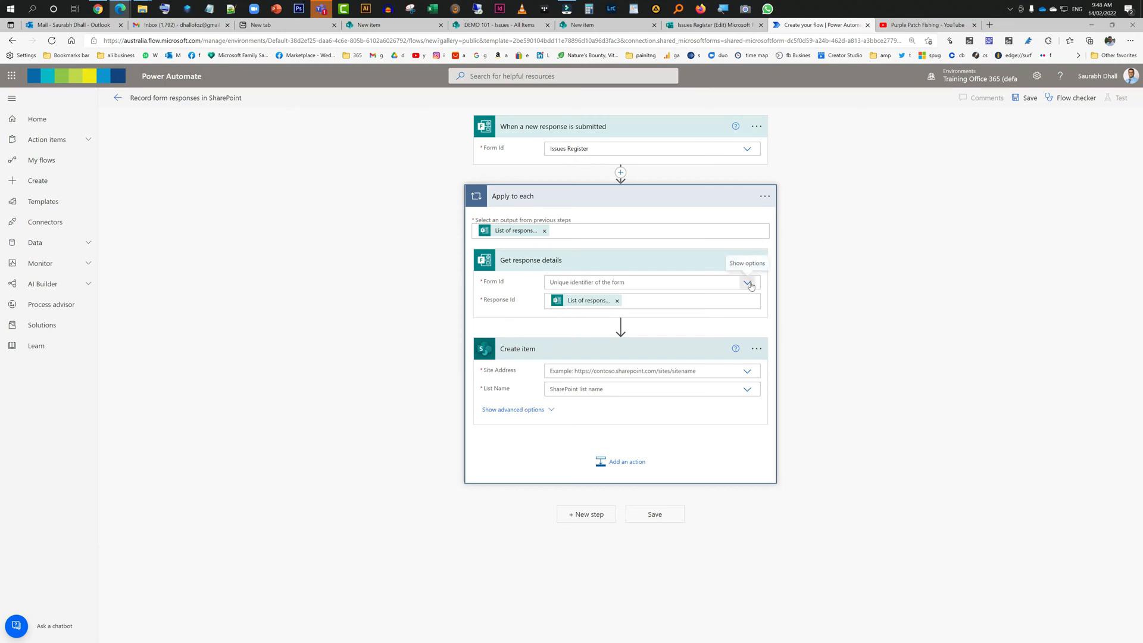
Set the Get response details step's Form Id to Issues Register
click(747, 282)
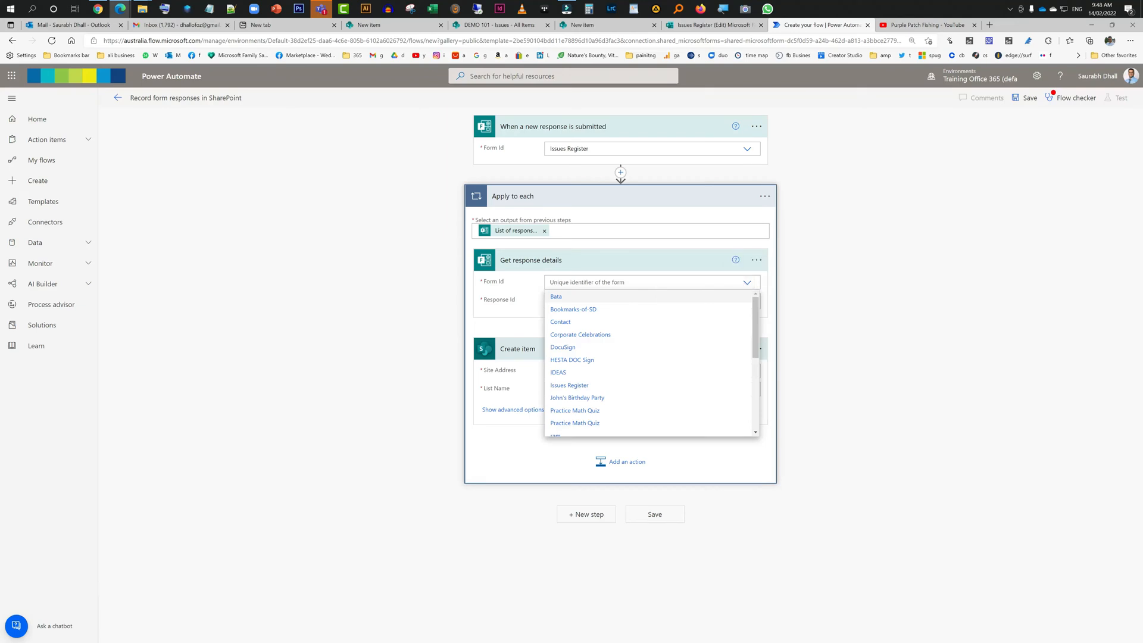
text(ies)
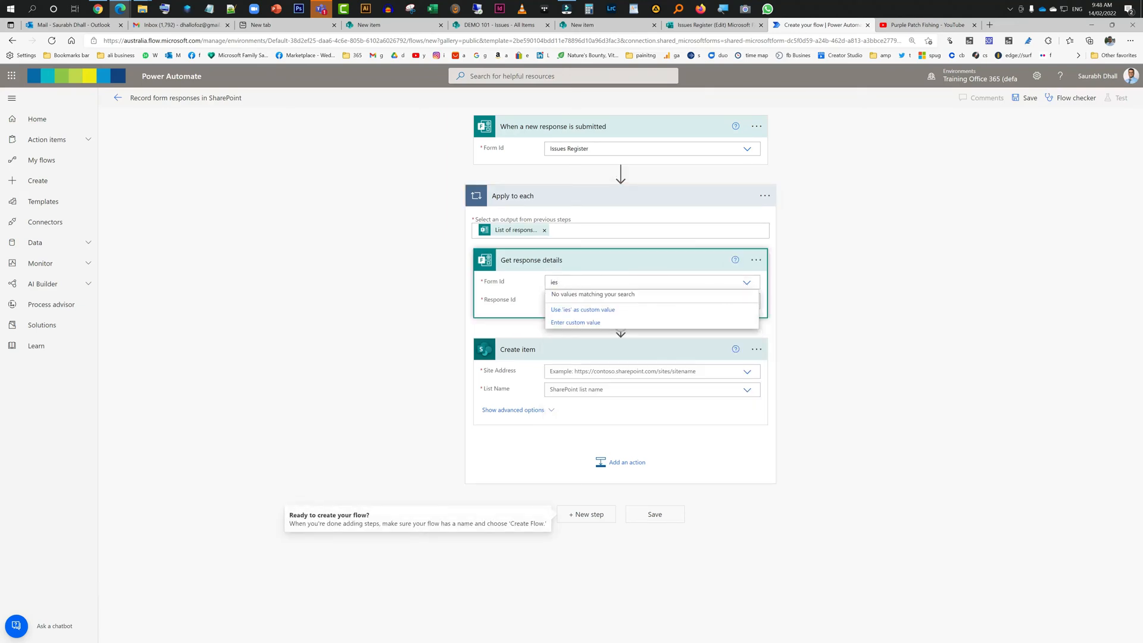
text(issue)
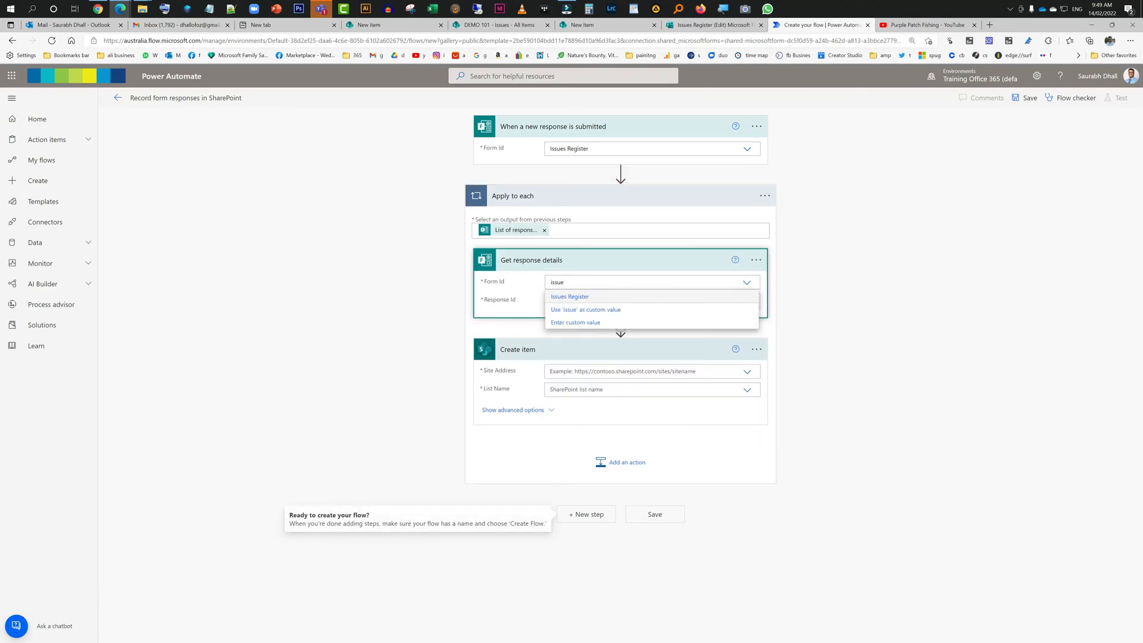
click(570, 296)
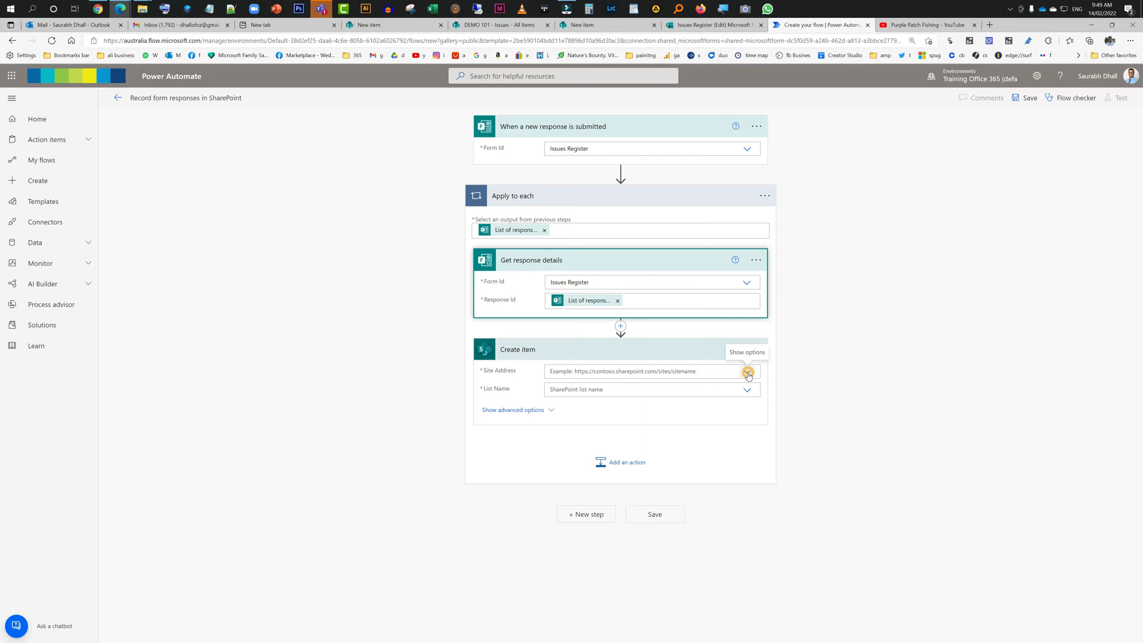
Point Create item at the DEMO 101 site's Issues list and show its remaining fields
click(747, 370)
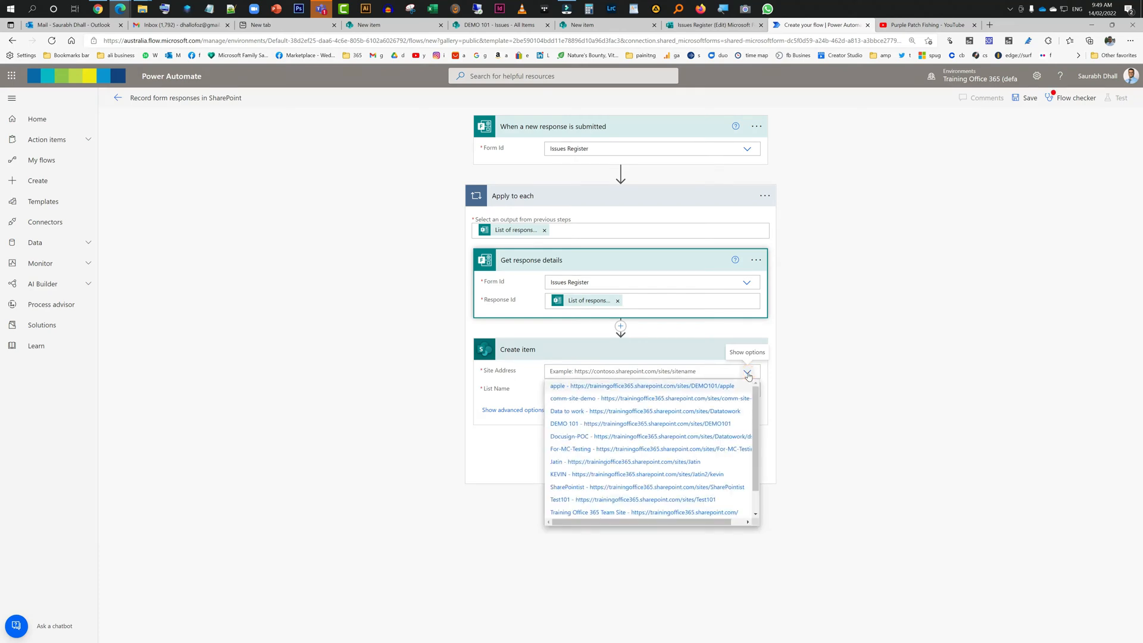
click(646, 424)
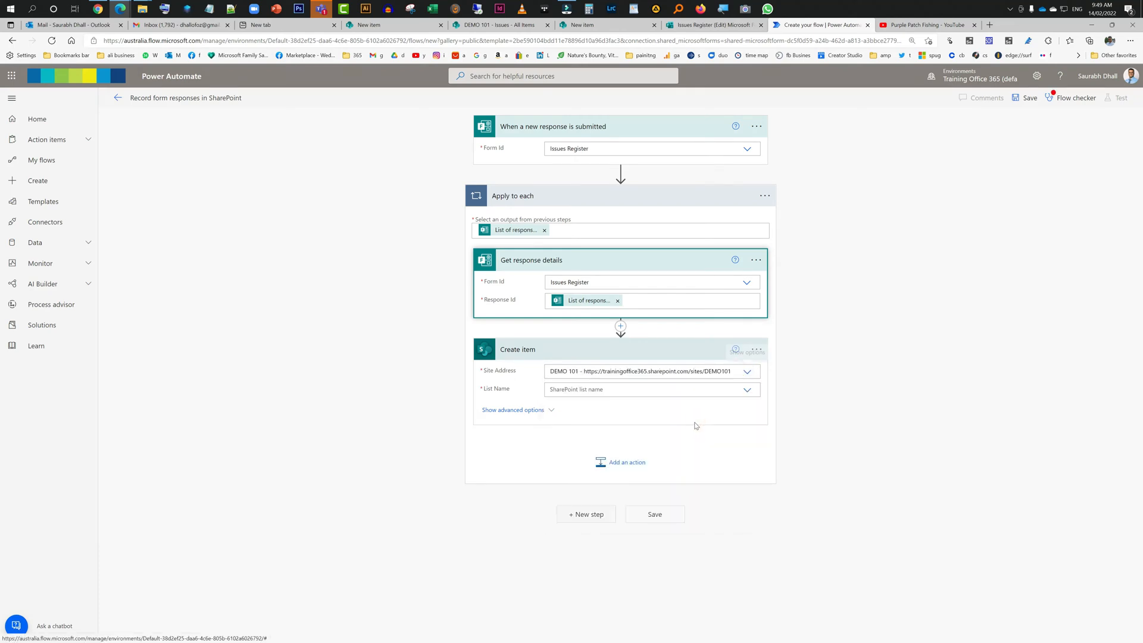
click(745, 388)
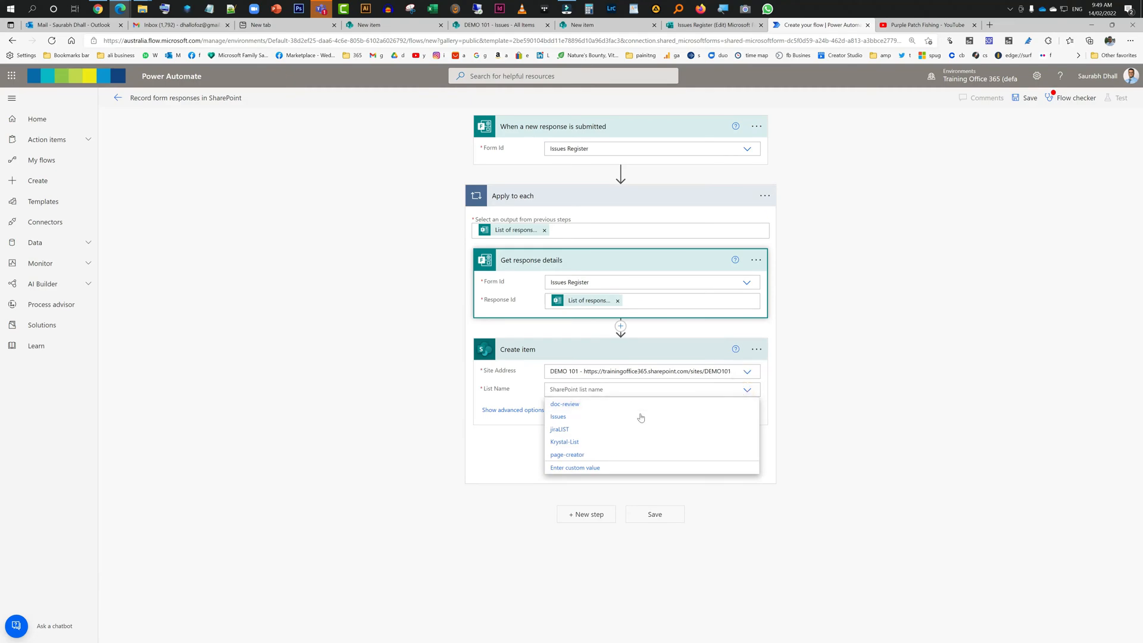
mouse_move(573, 430)
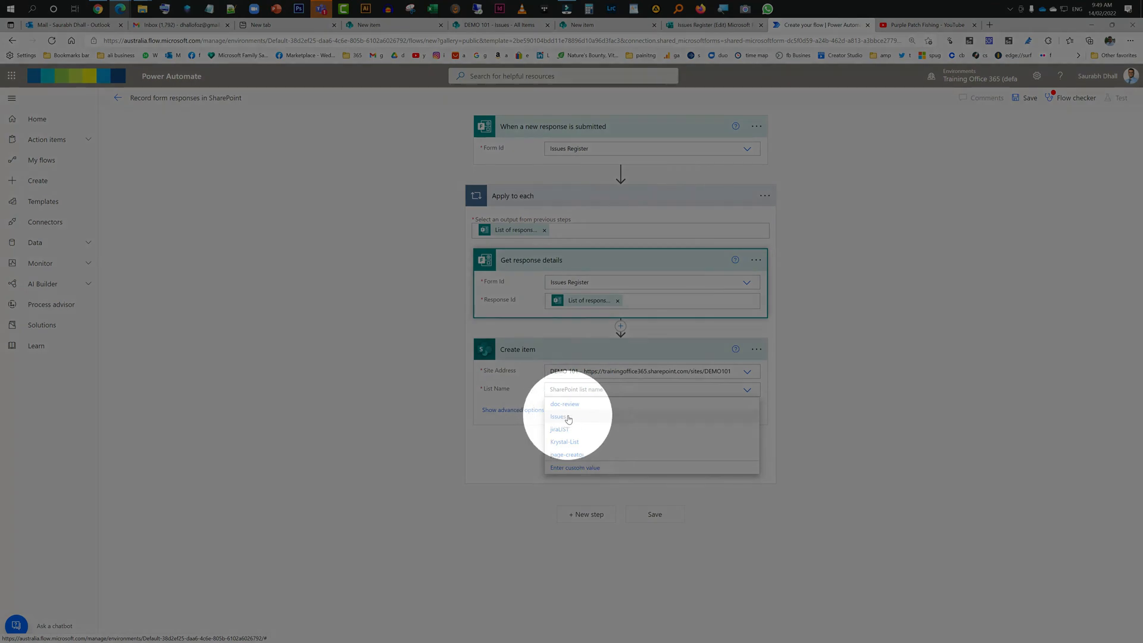
click(559, 417)
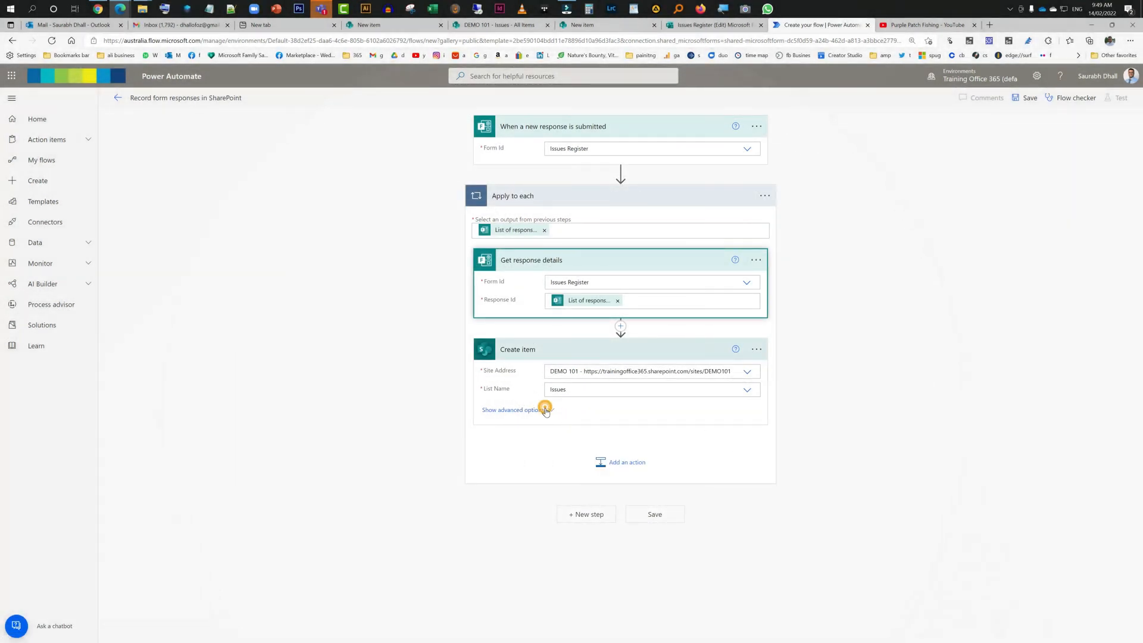
click(514, 409)
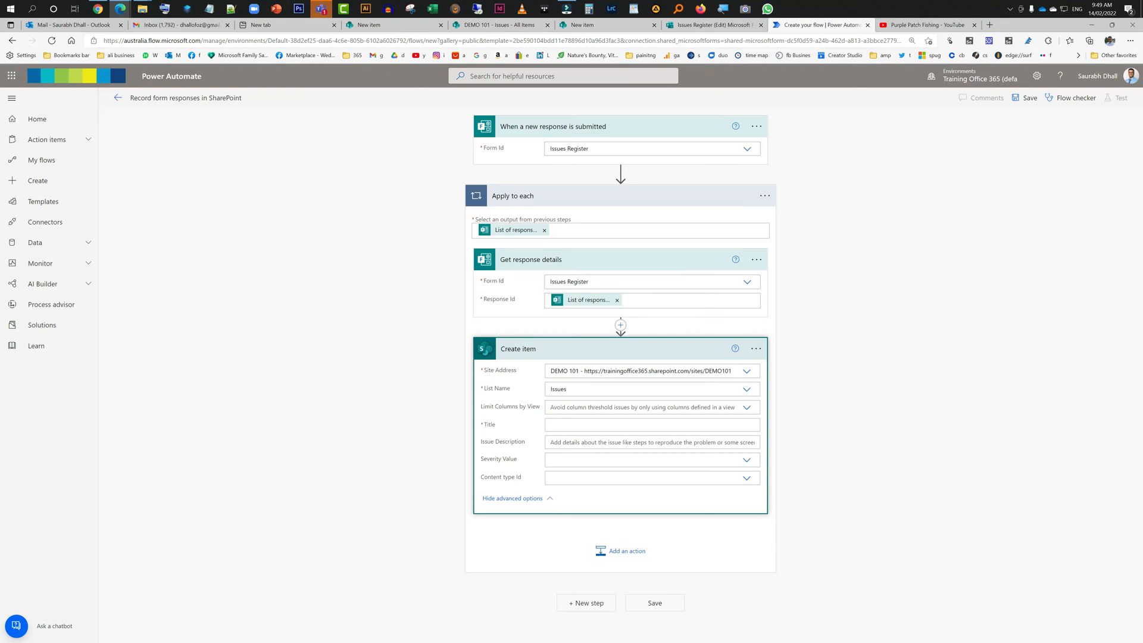
Fill Title with 'not applicable' and Issue Description with the form's description answer
click(649, 424)
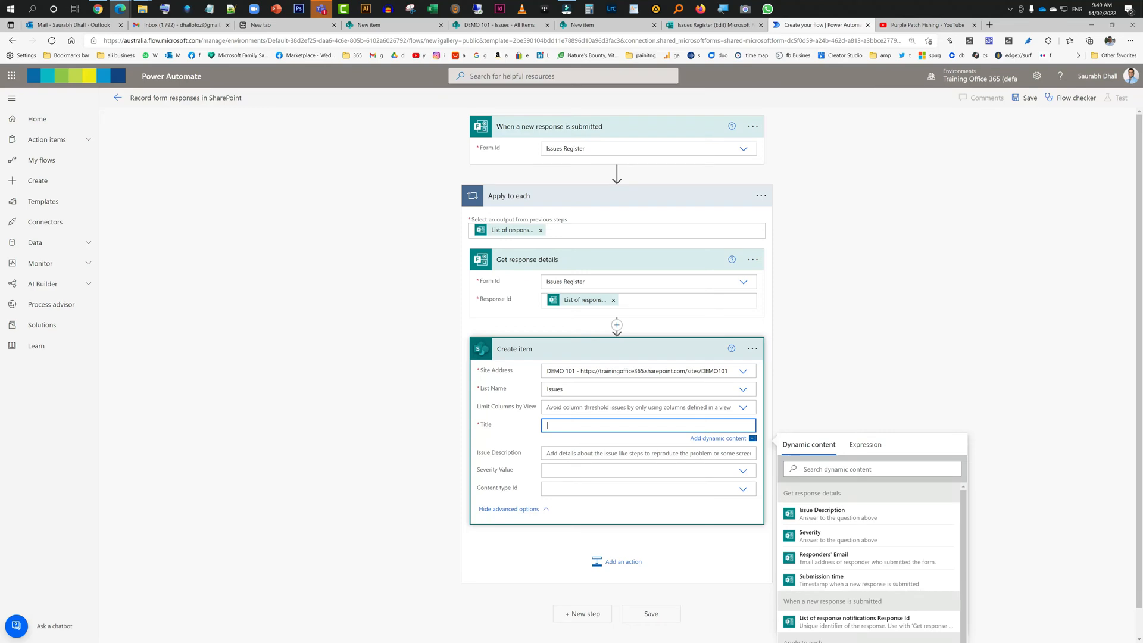
text(not applica)
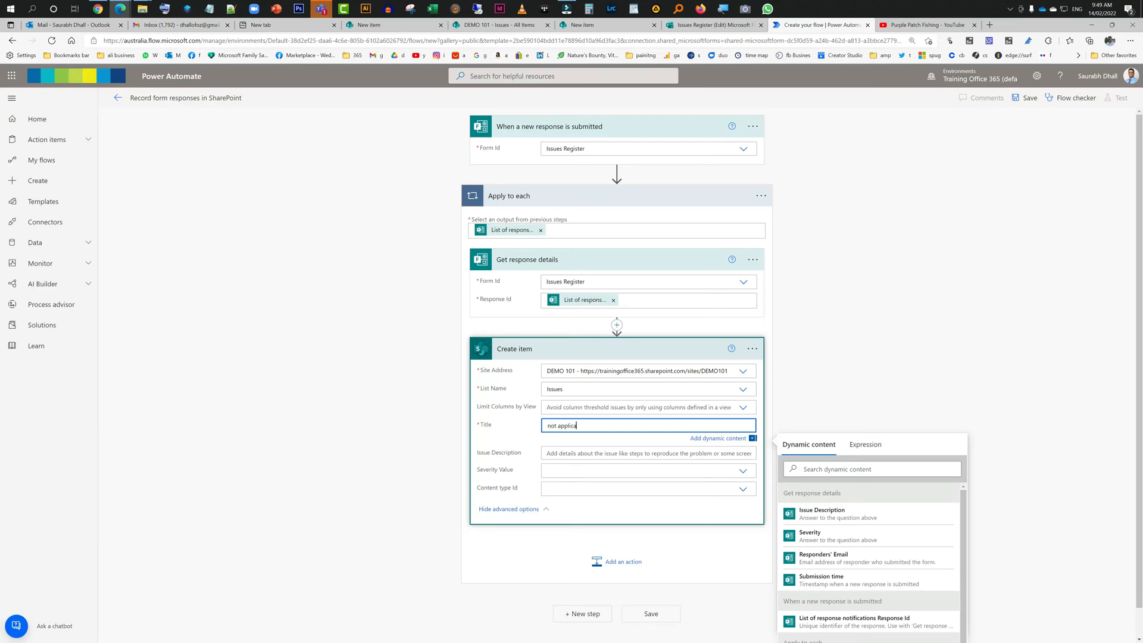
text(ble)
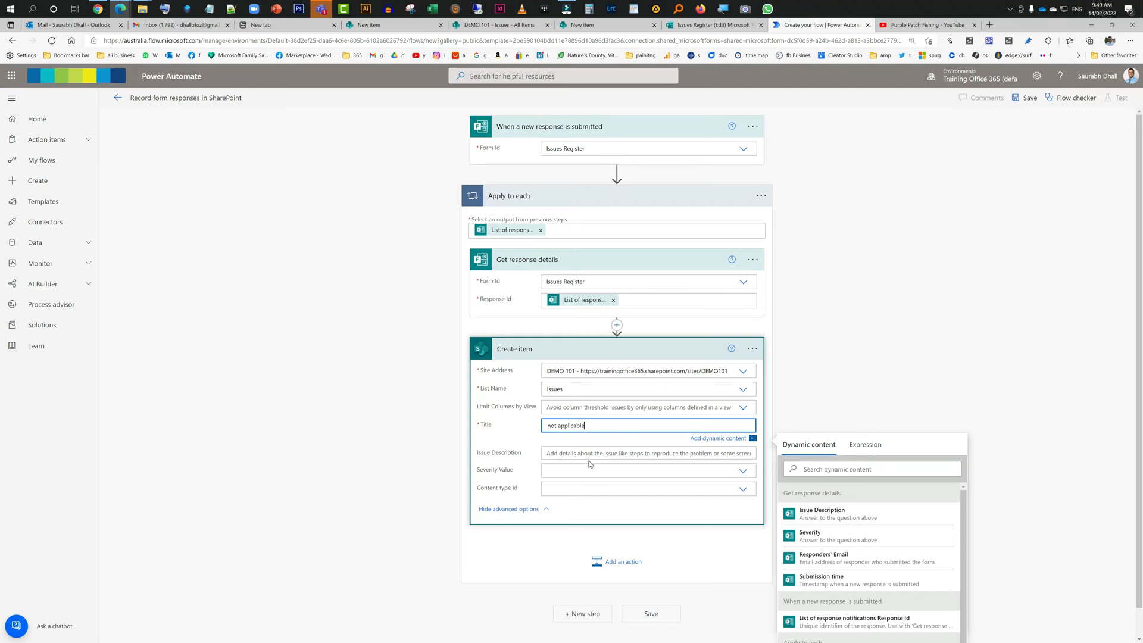
click(648, 441)
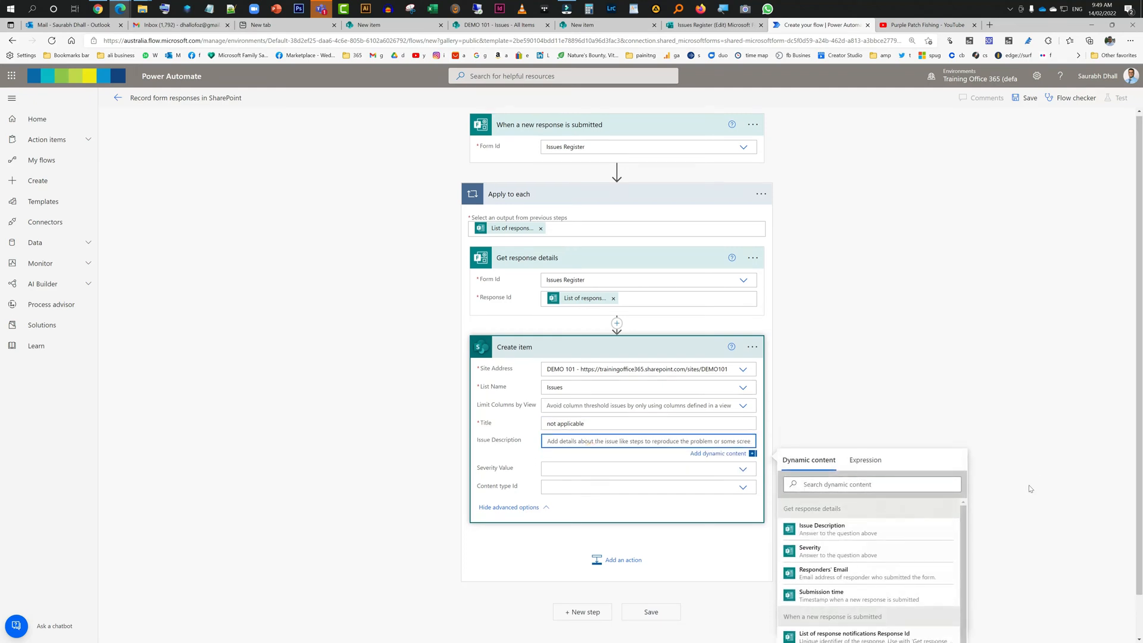
scroll(down, 3)
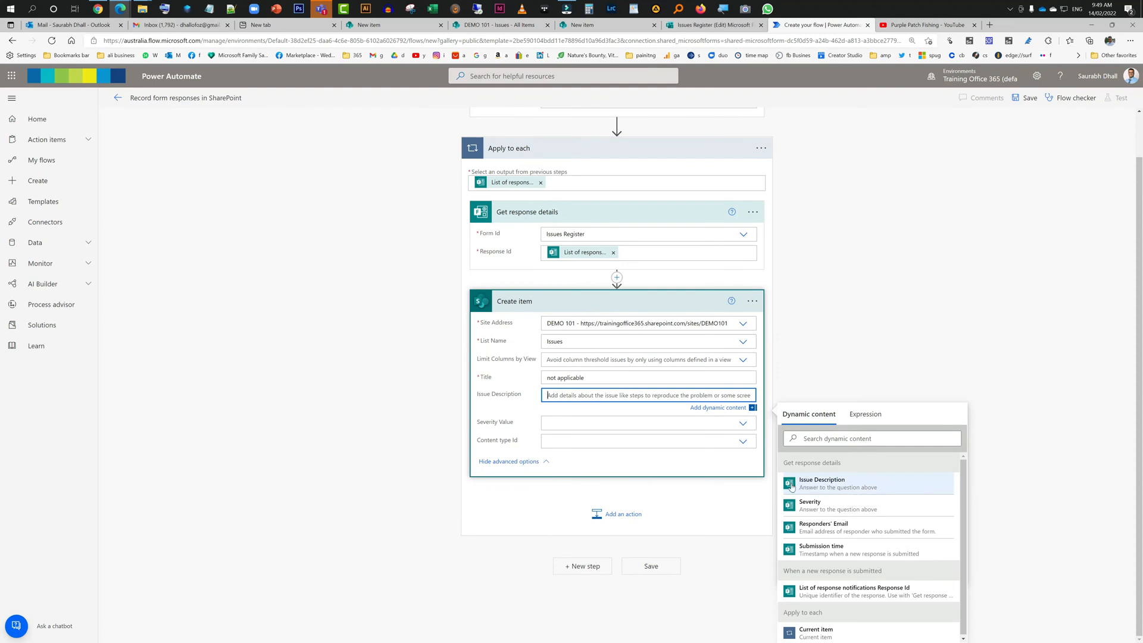
click(822, 483)
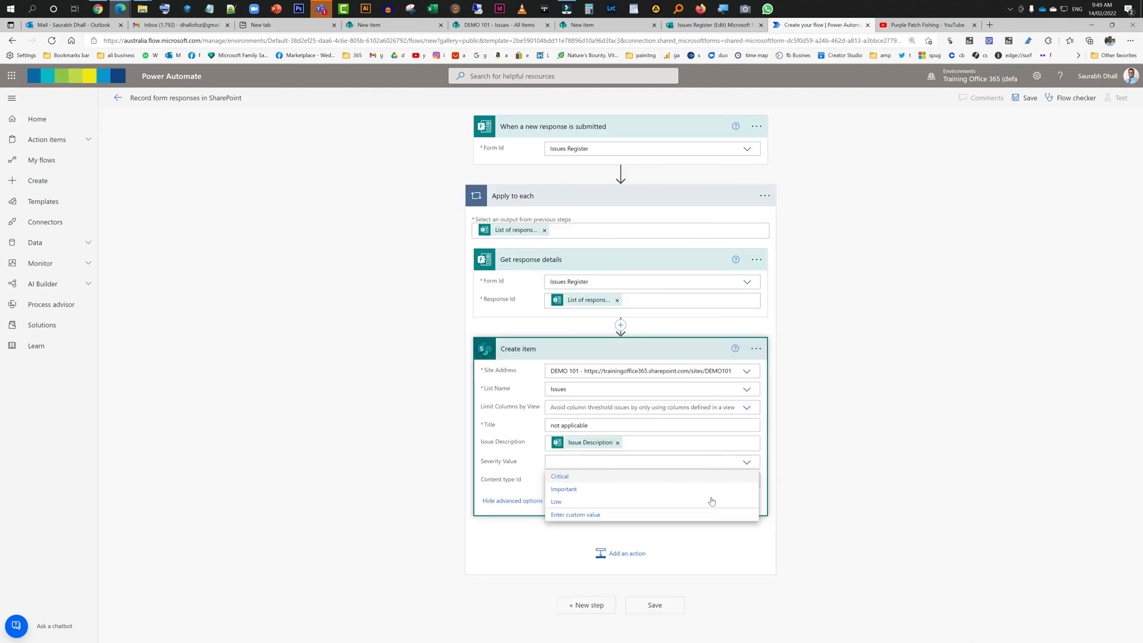
mouse_move(581, 516)
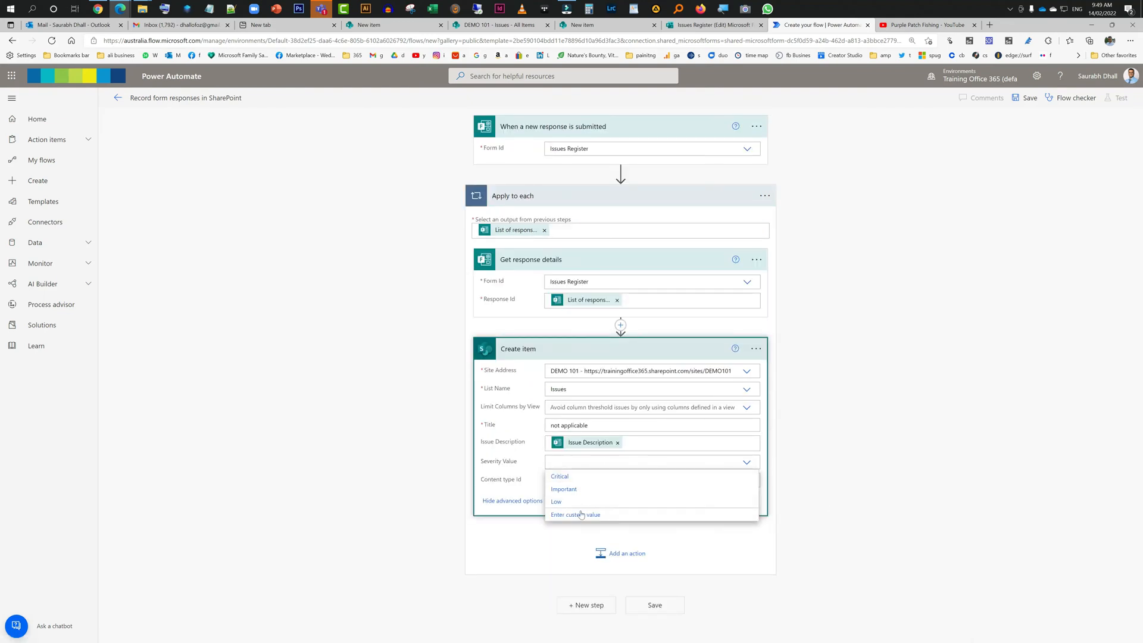
Map Severity to a custom value from the form's Severity answer
click(575, 514)
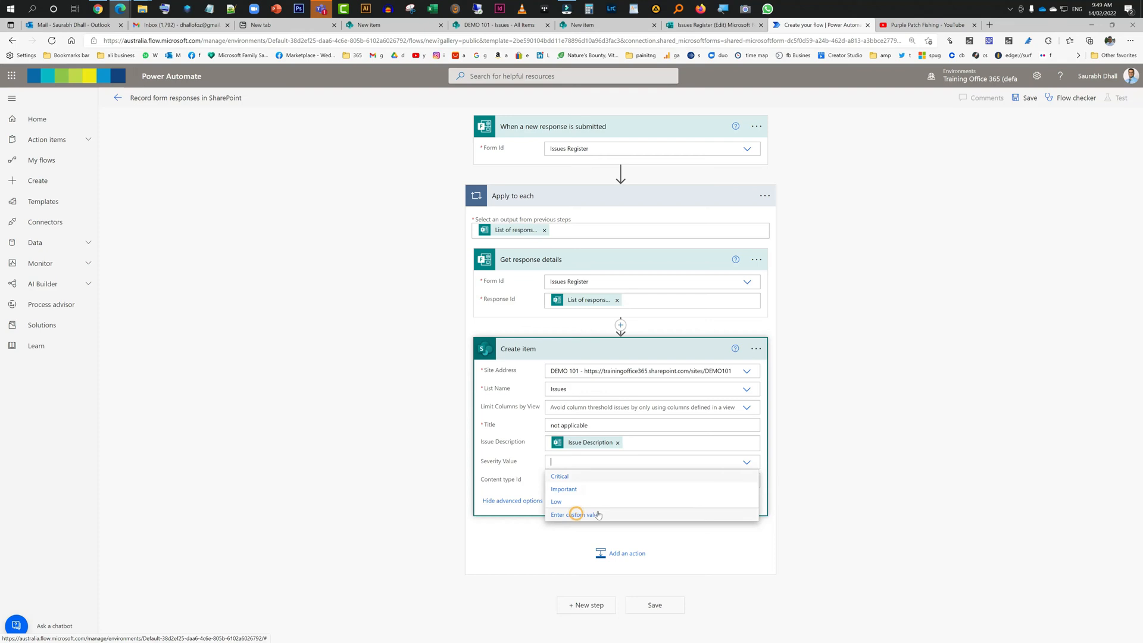
click(576, 515)
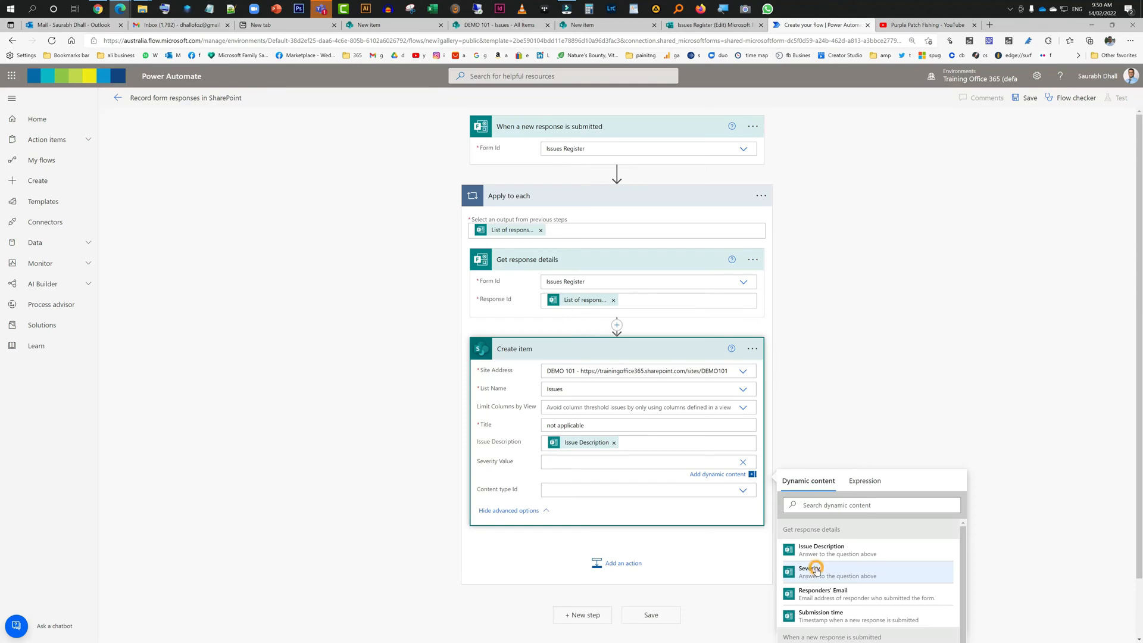
click(817, 572)
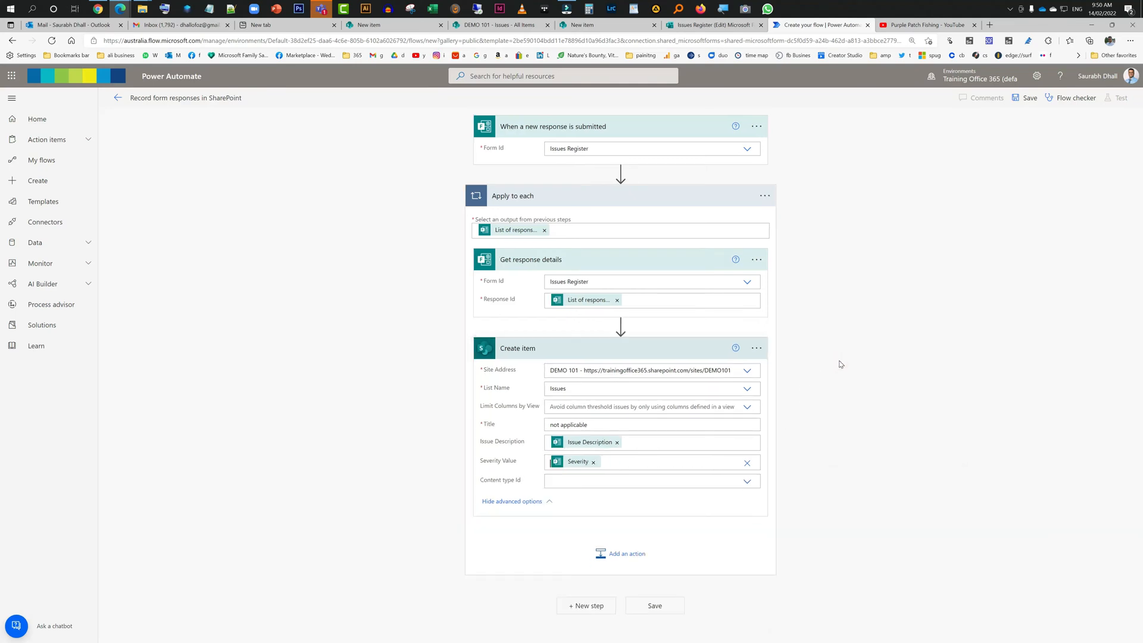
mouse_move(621, 554)
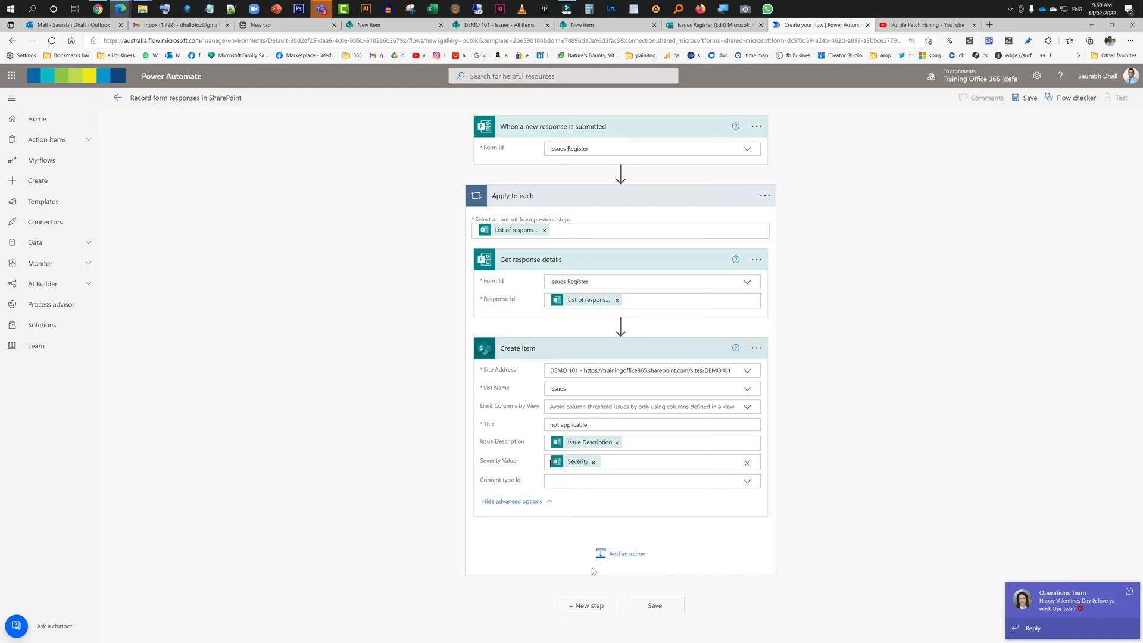
mouse_move(837, 576)
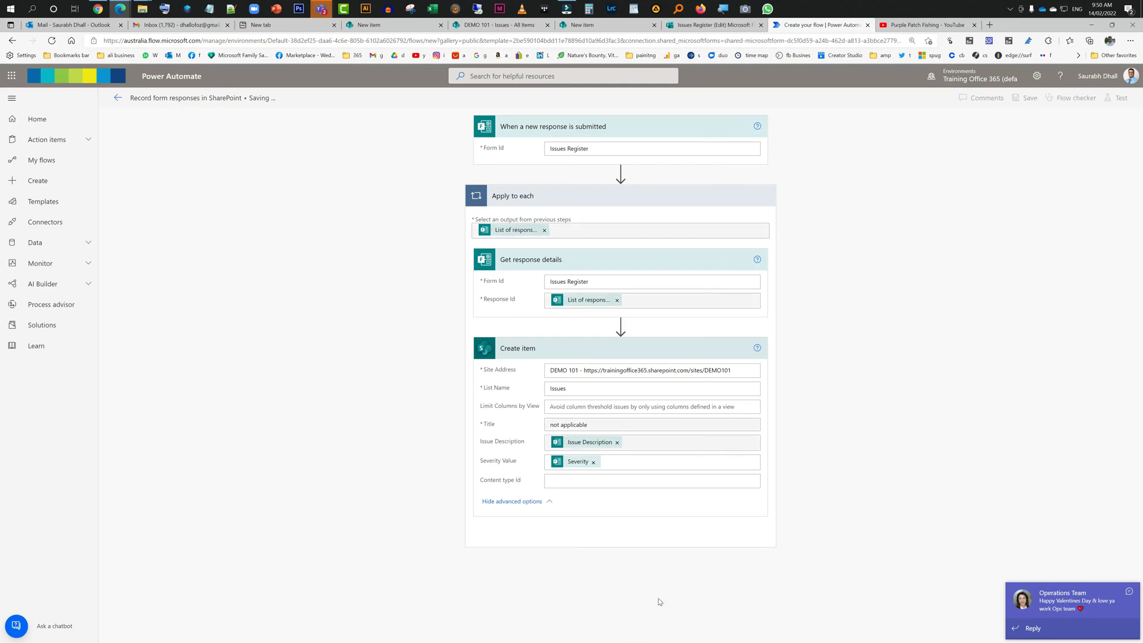
Save the flow, view its details page as turned on, and return to the form
click(1029, 96)
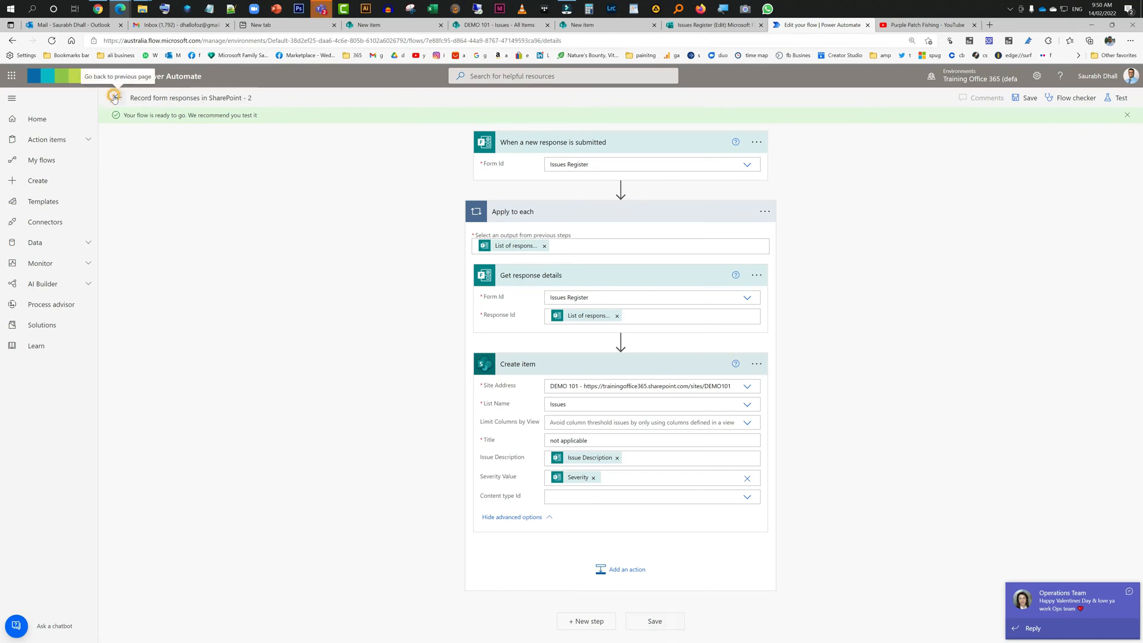
click(115, 97)
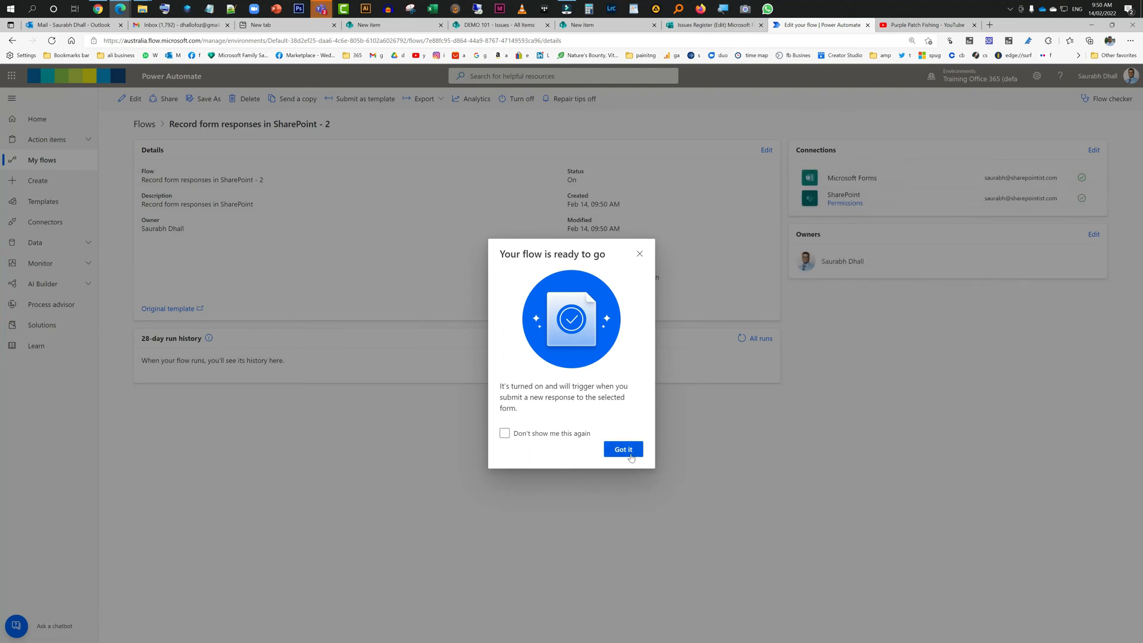
click(623, 449)
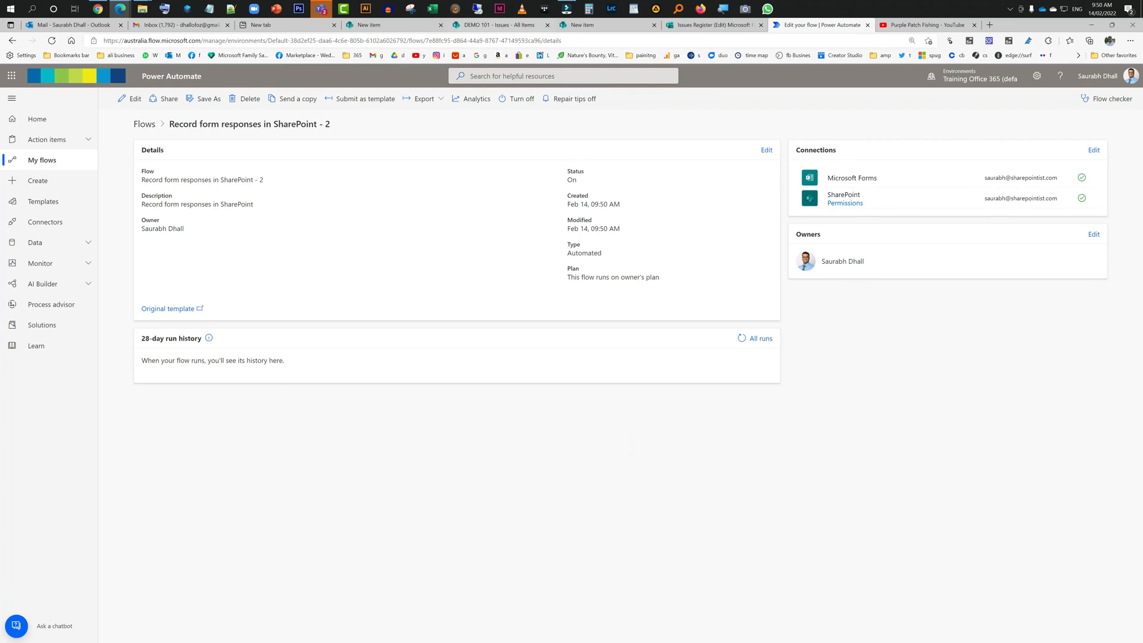
click(709, 25)
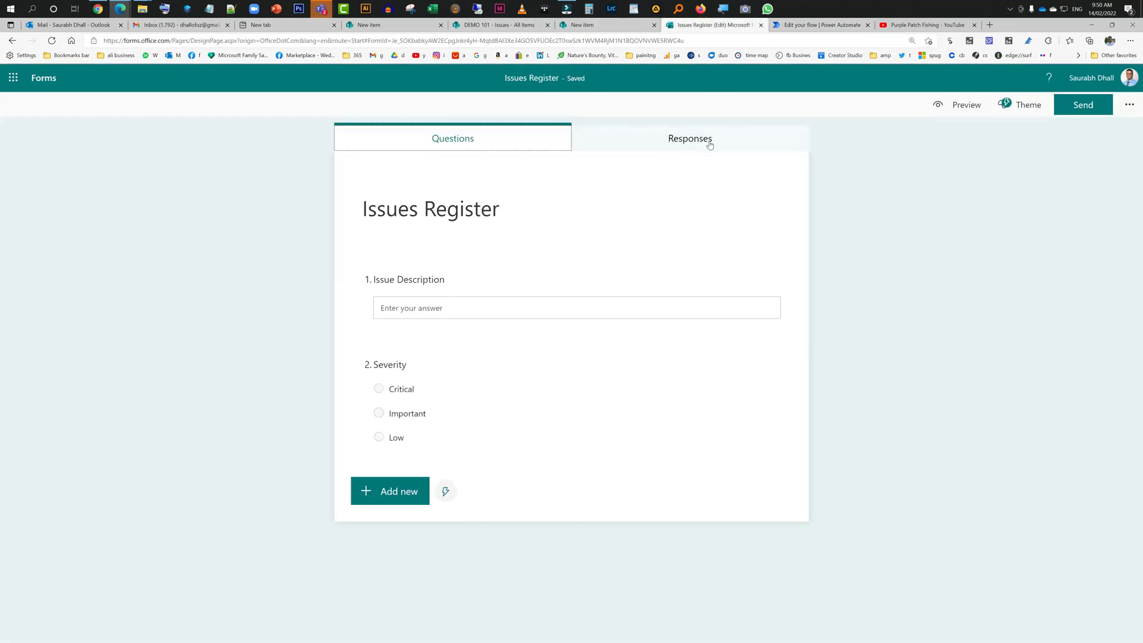
Submit a preview response with description 'test 1' and severity Important, then return to the flow
click(966, 104)
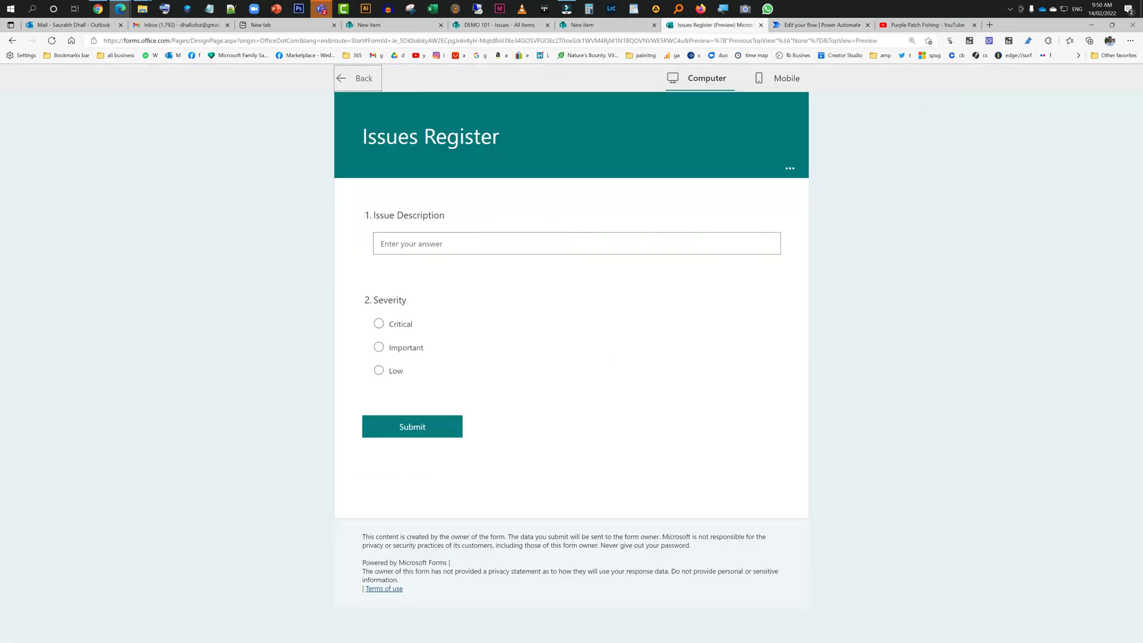
click(575, 243)
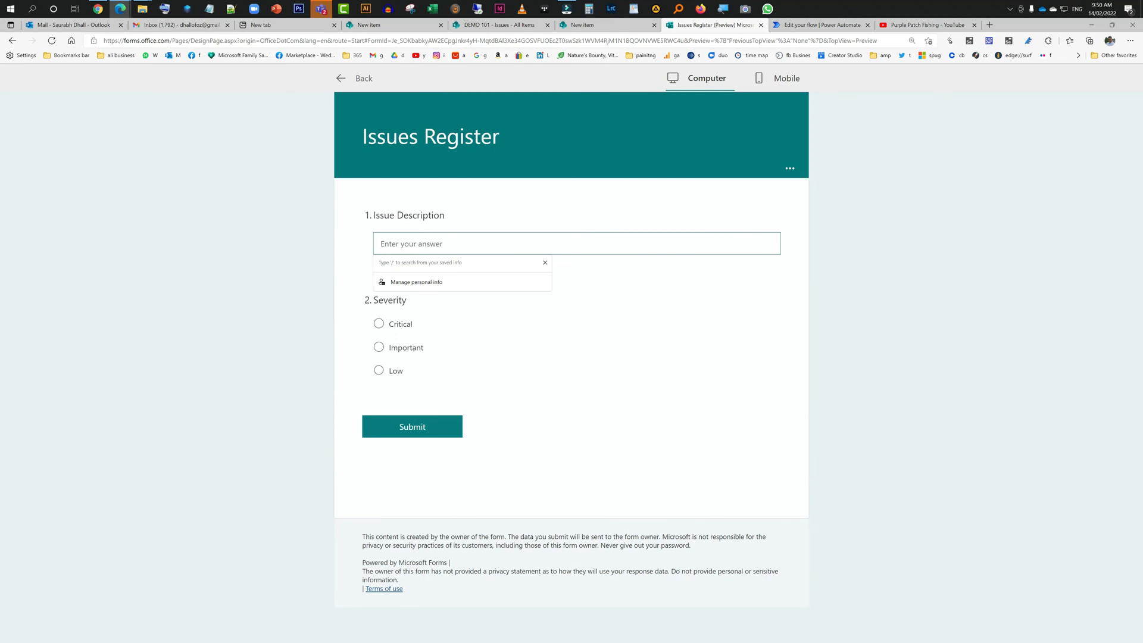
text(test 1)
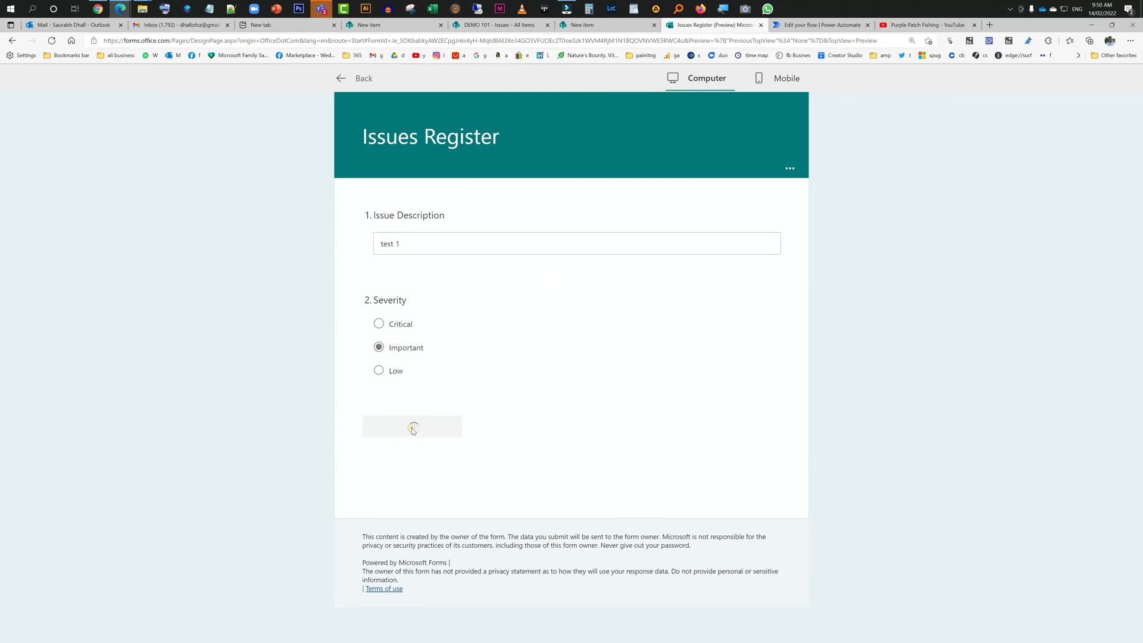
click(412, 426)
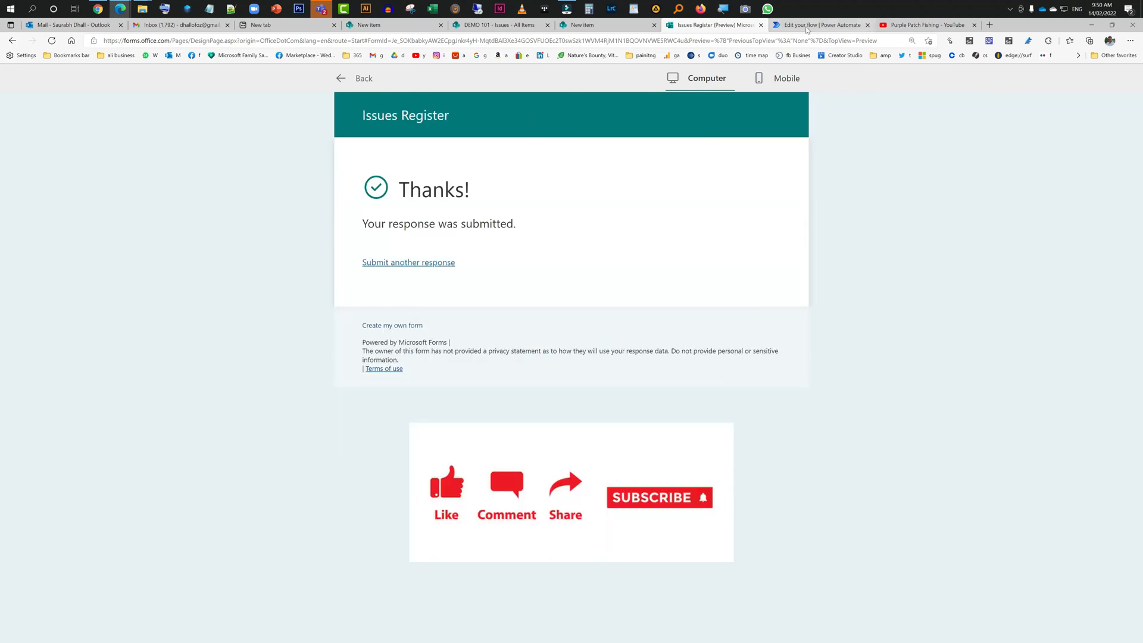
click(822, 25)
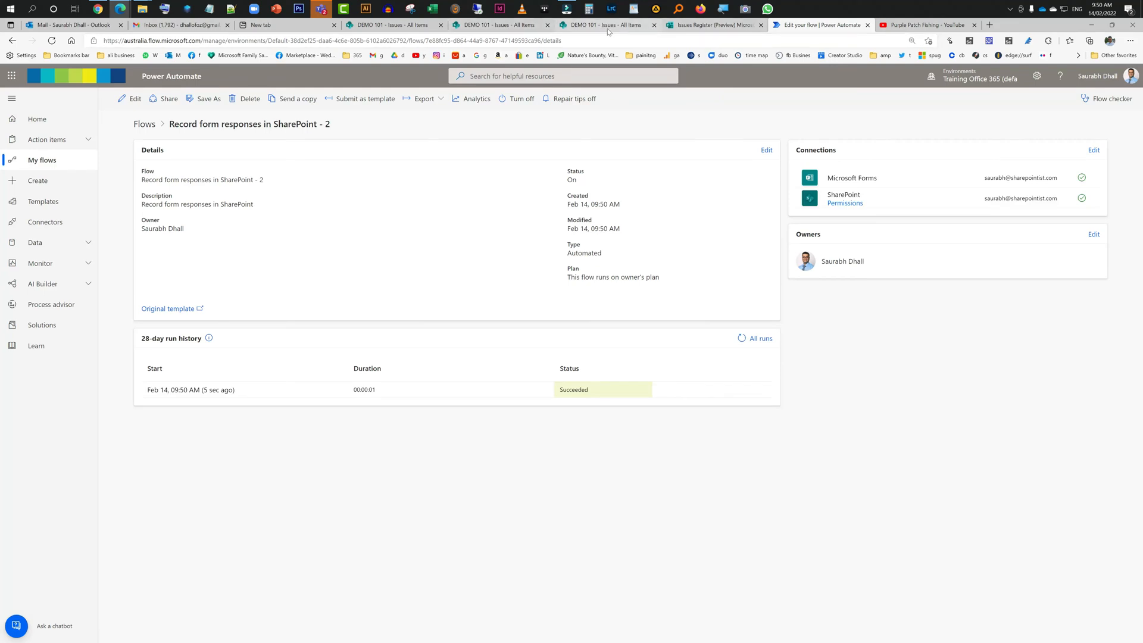
After seeing the run Succeeded, bring up the SharePoint Issues list with the new test 1 item
click(604, 25)
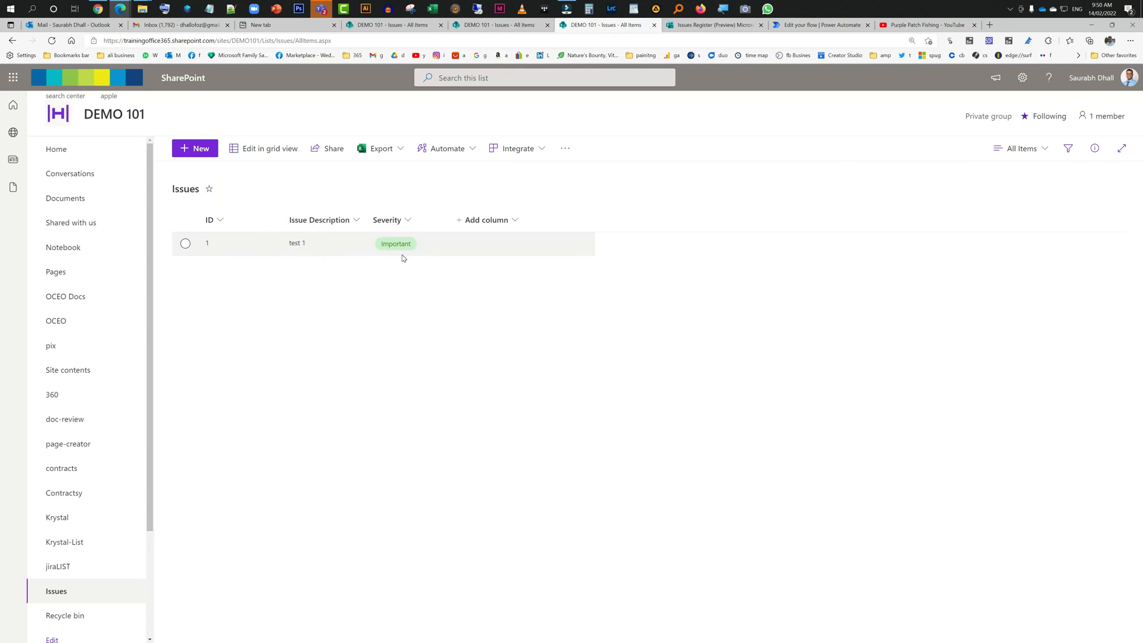
mouse_move(426, 238)
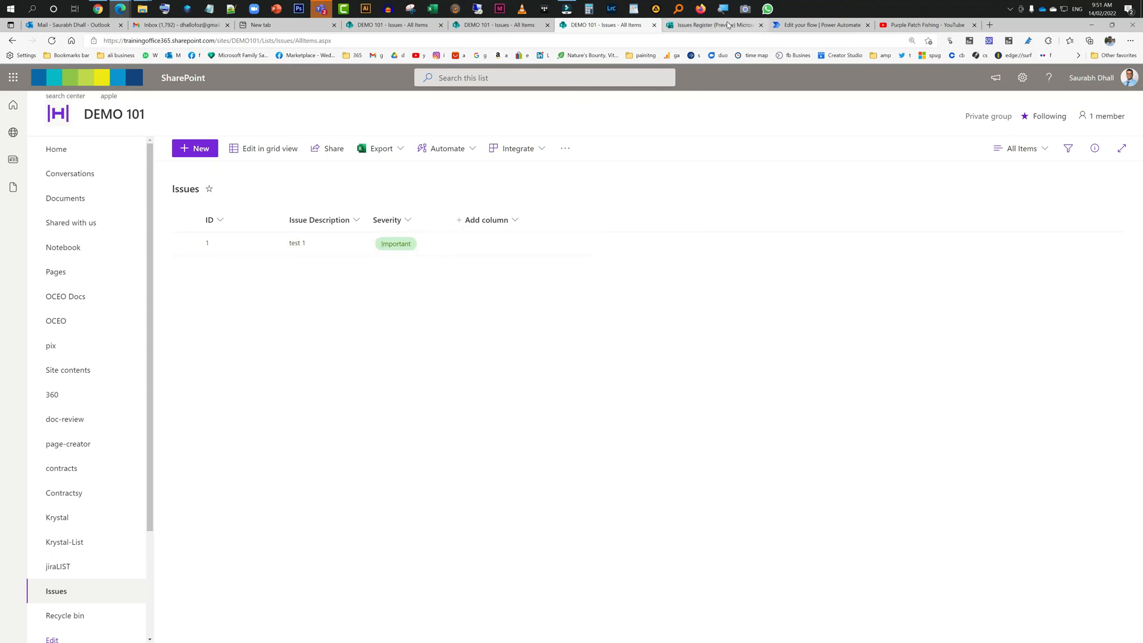
click(711, 24)
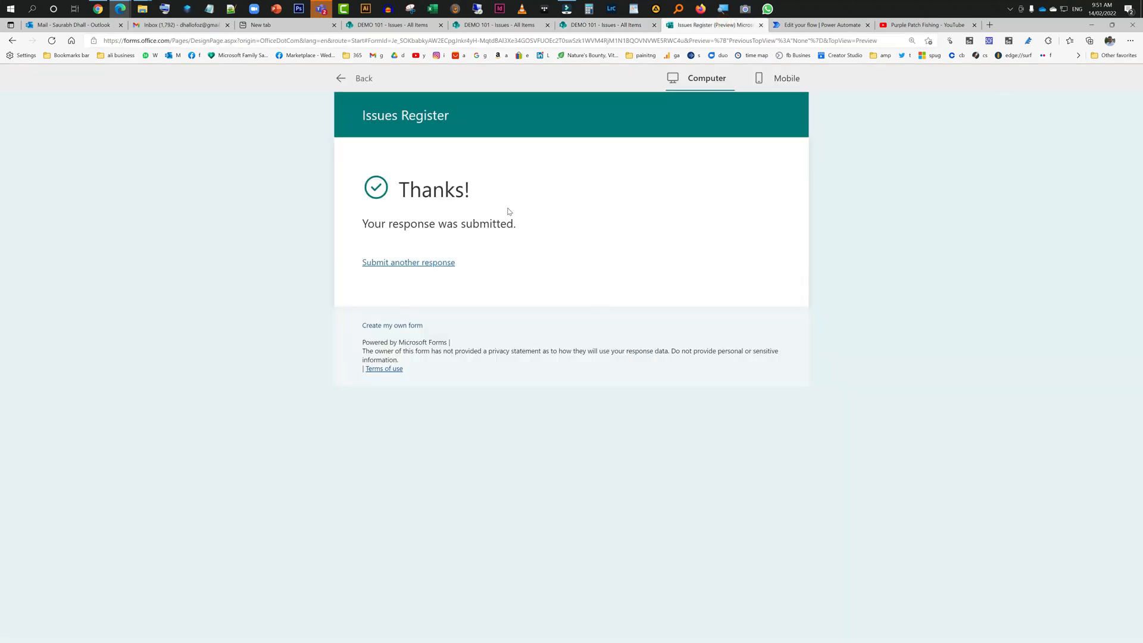
click(356, 79)
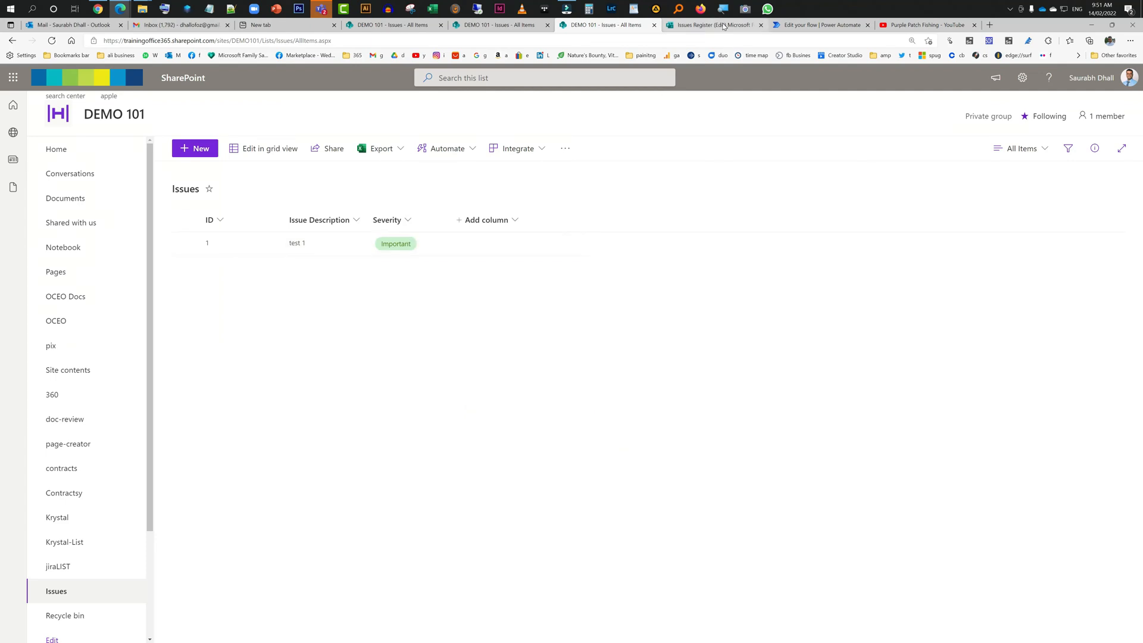
click(715, 25)
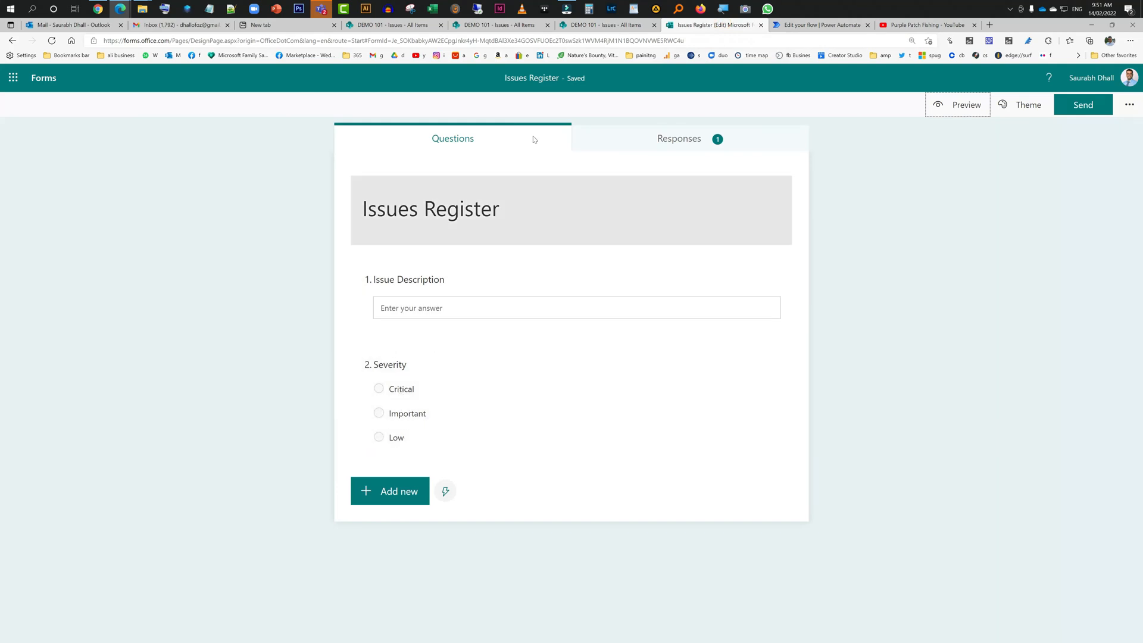
click(607, 24)
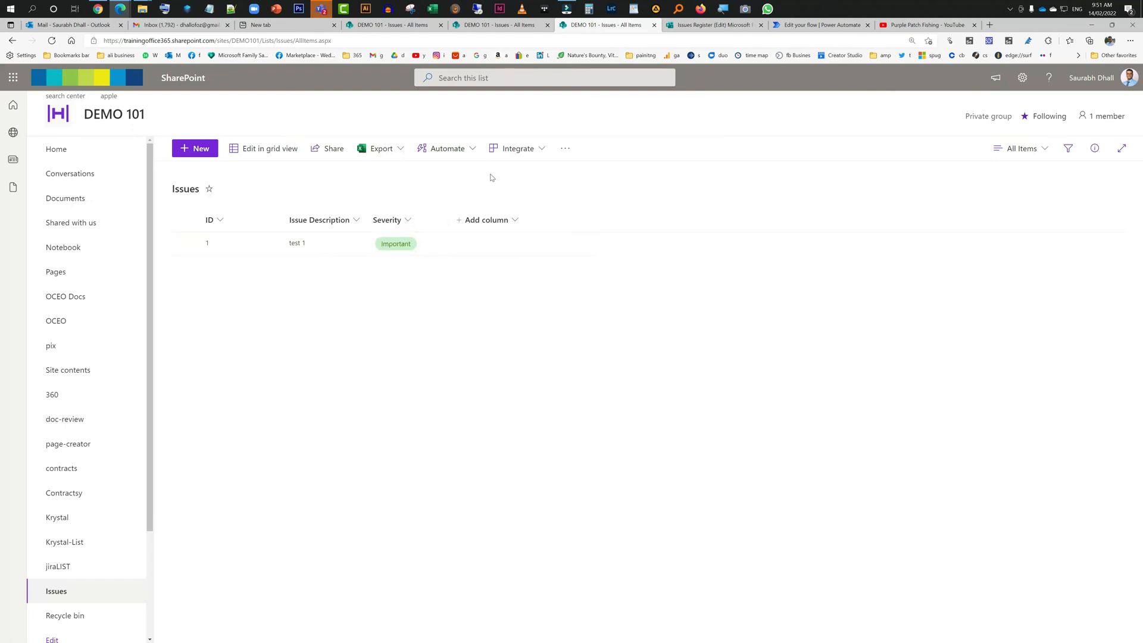
mouse_move(479, 175)
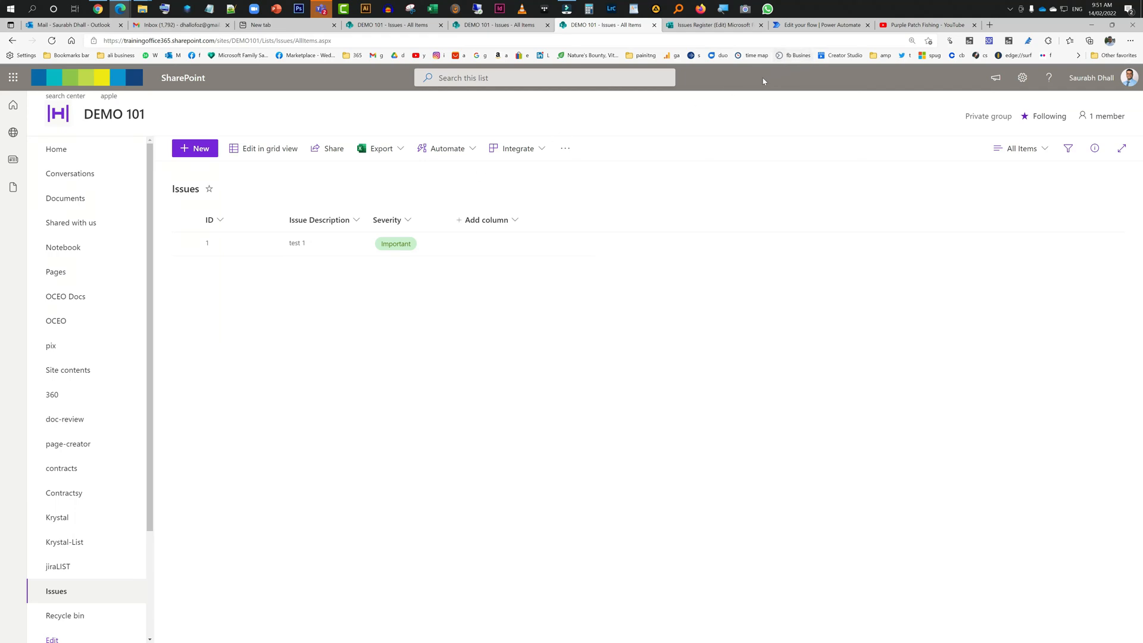
mouse_move(416, 237)
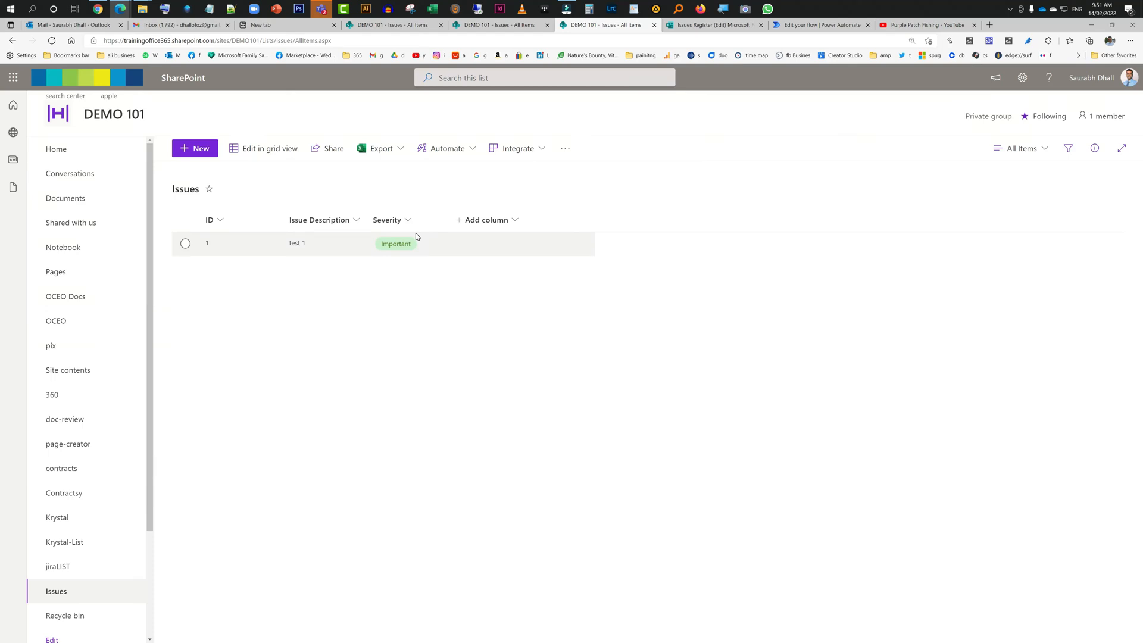
mouse_move(700, 25)
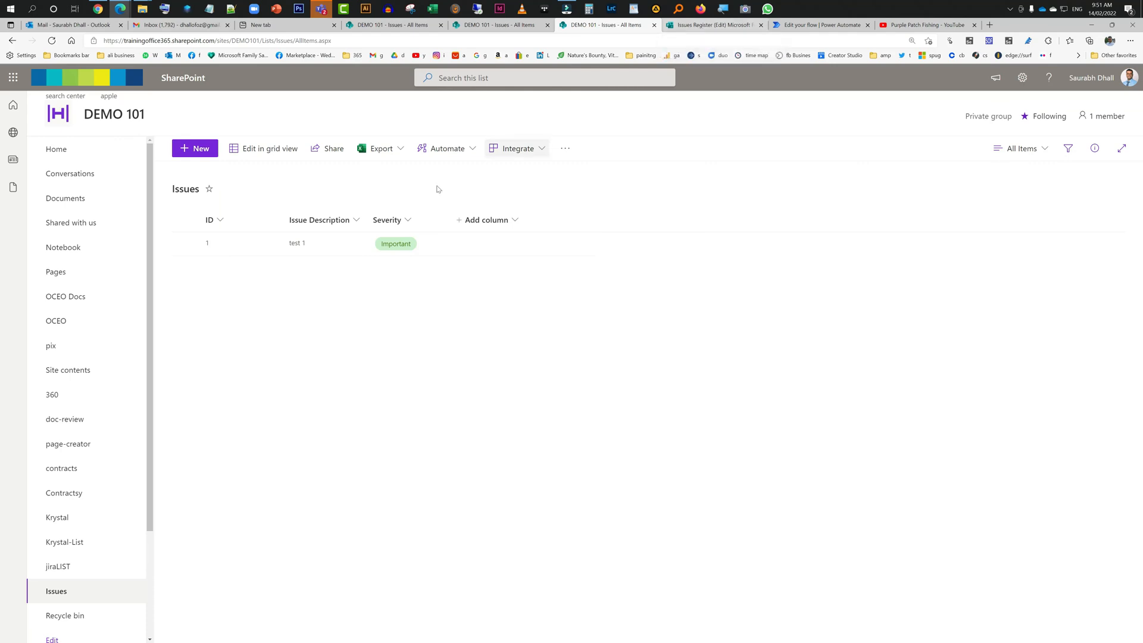
Inspect the Issues list's New item panel, cancel it, and go back to the flow's details page
click(194, 148)
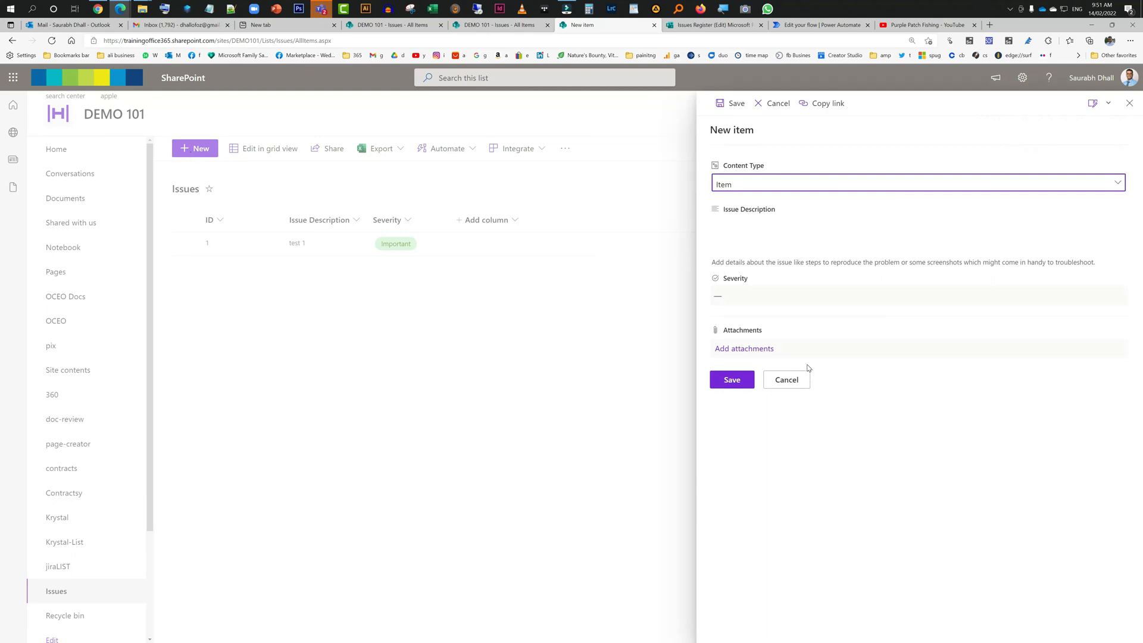
click(786, 379)
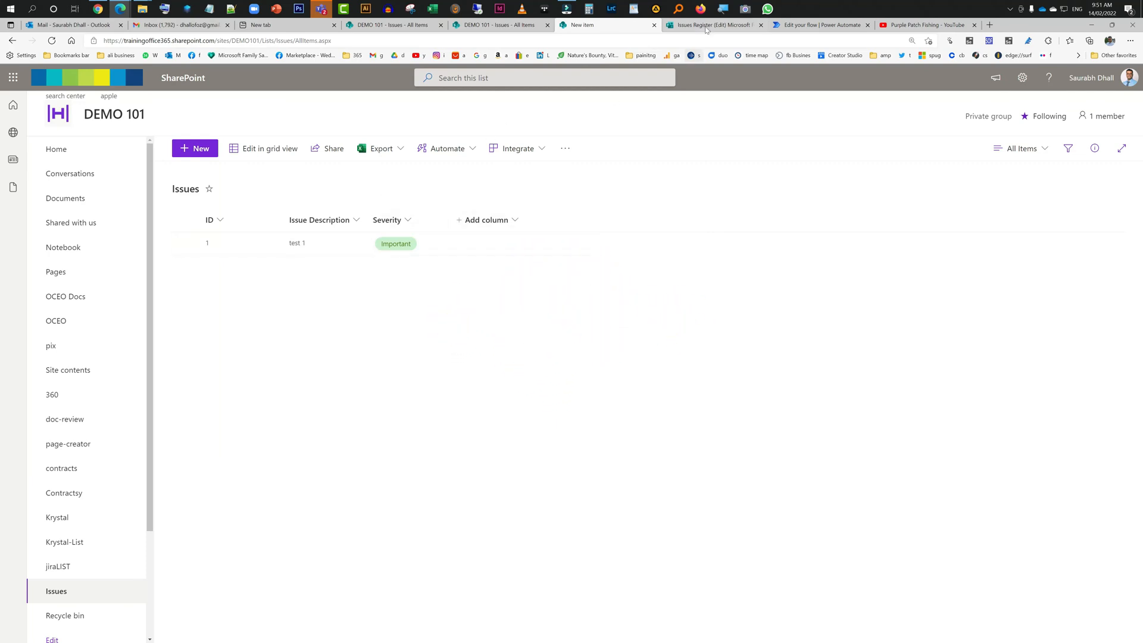
mouse_move(820, 25)
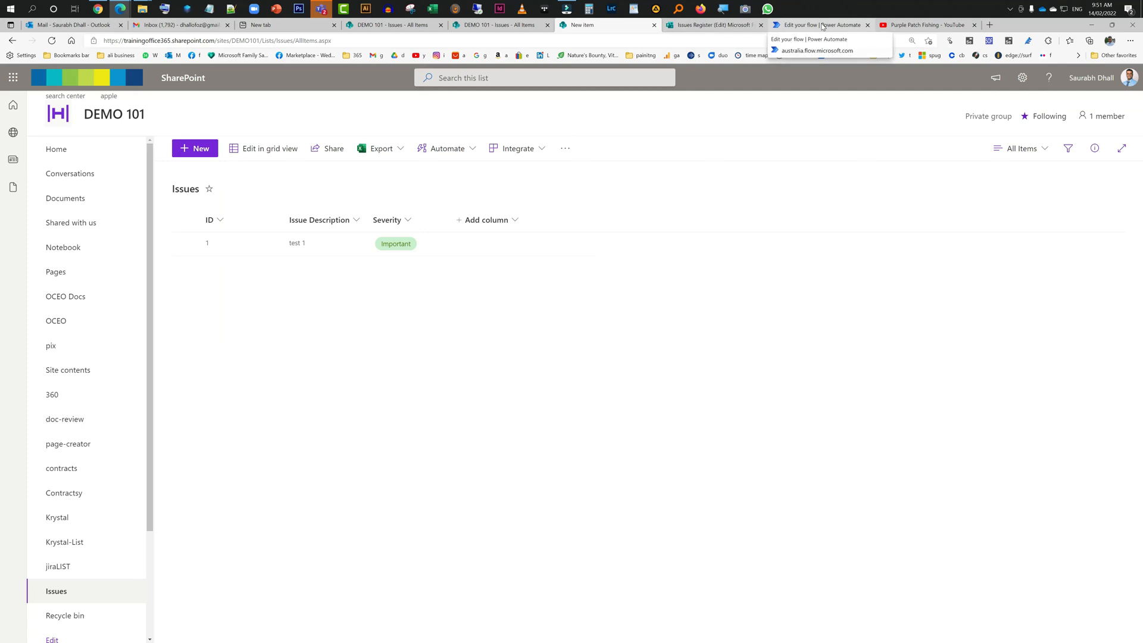
click(820, 25)
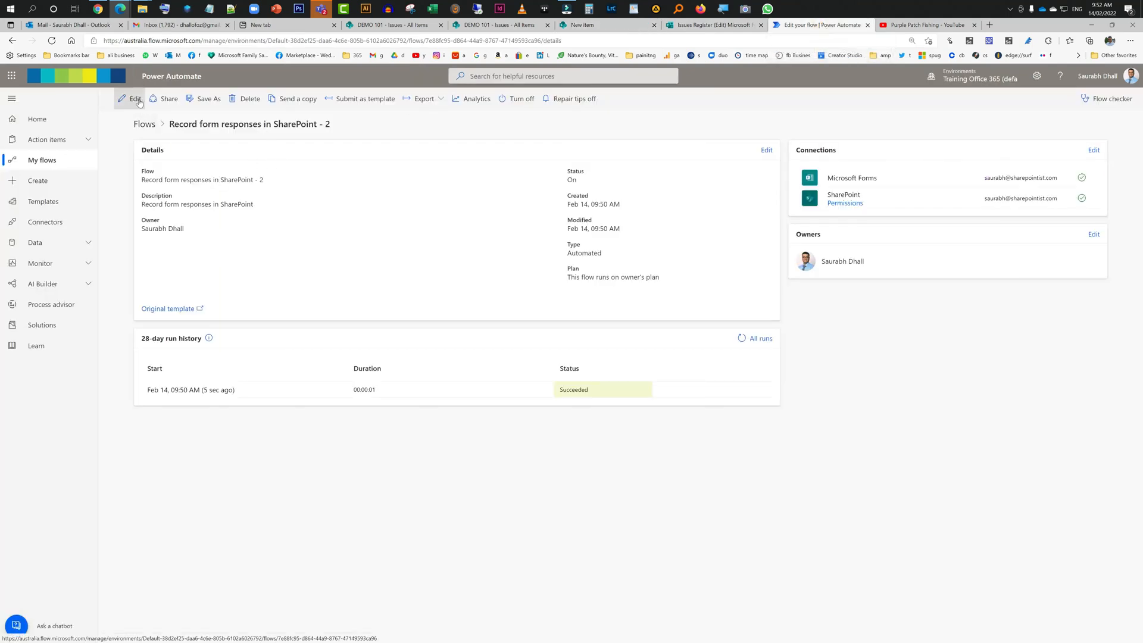
click(134, 99)
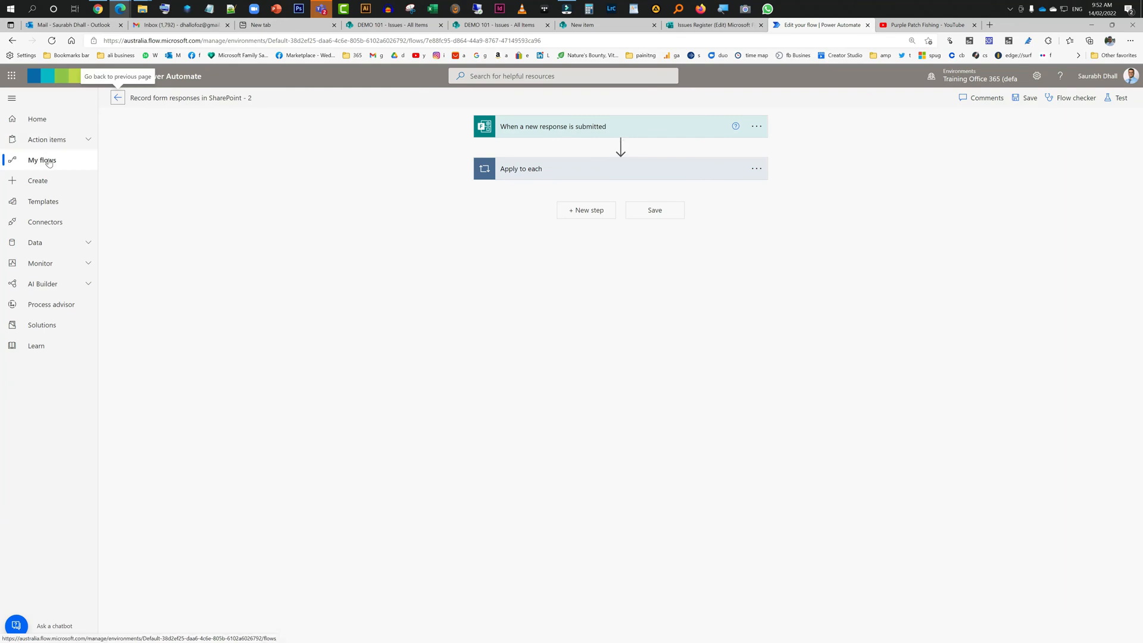
click(576, 127)
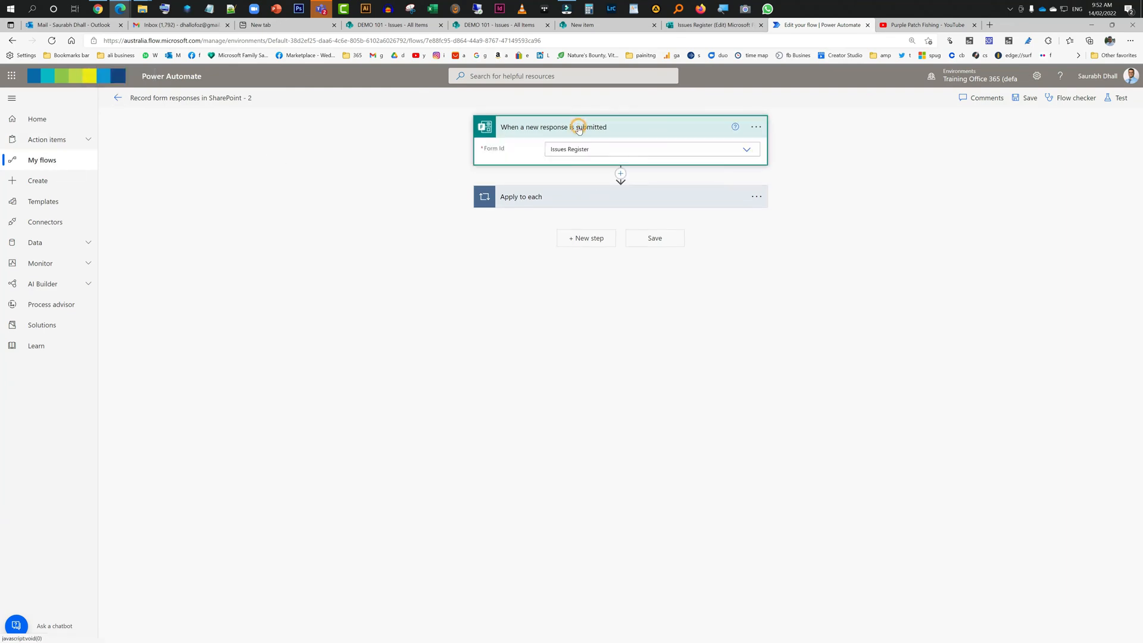
click(520, 197)
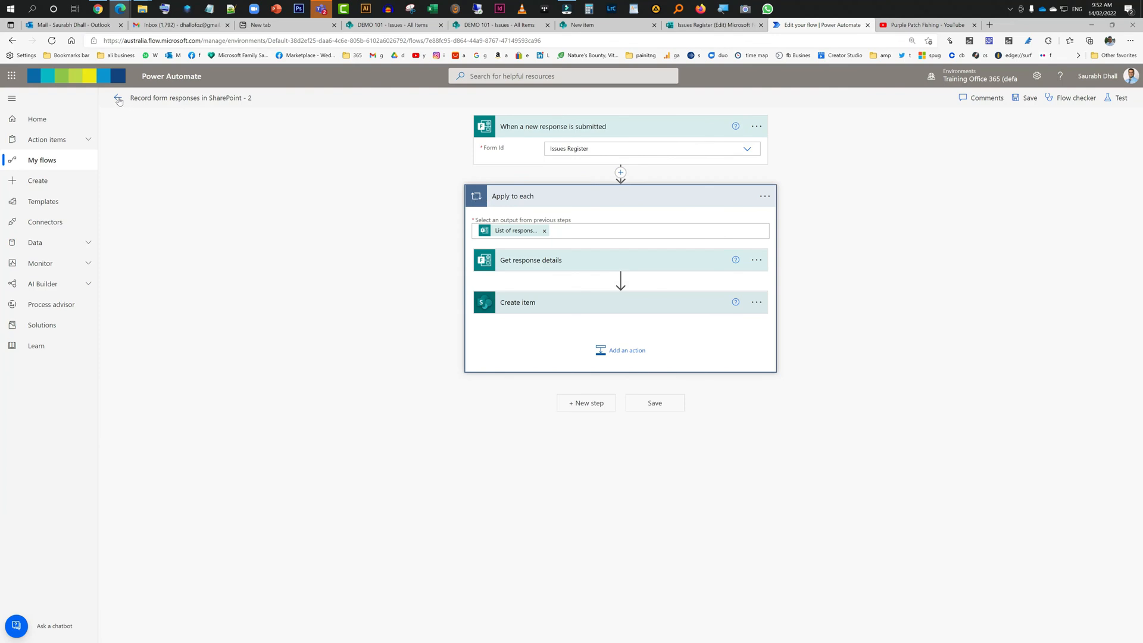
mouse_move(117, 101)
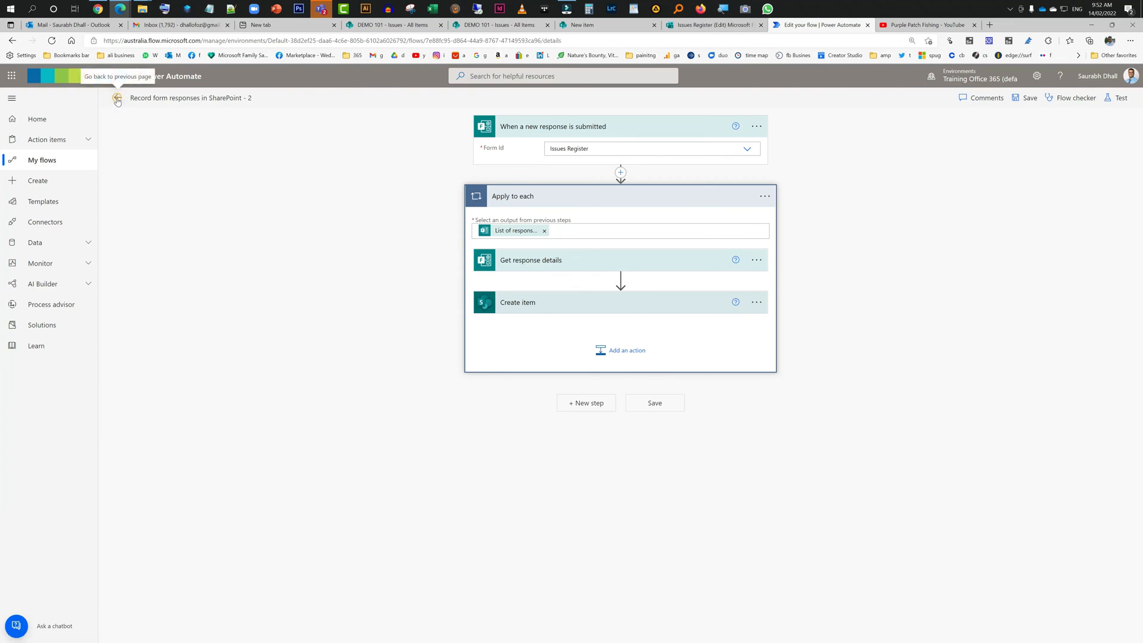
click(117, 99)
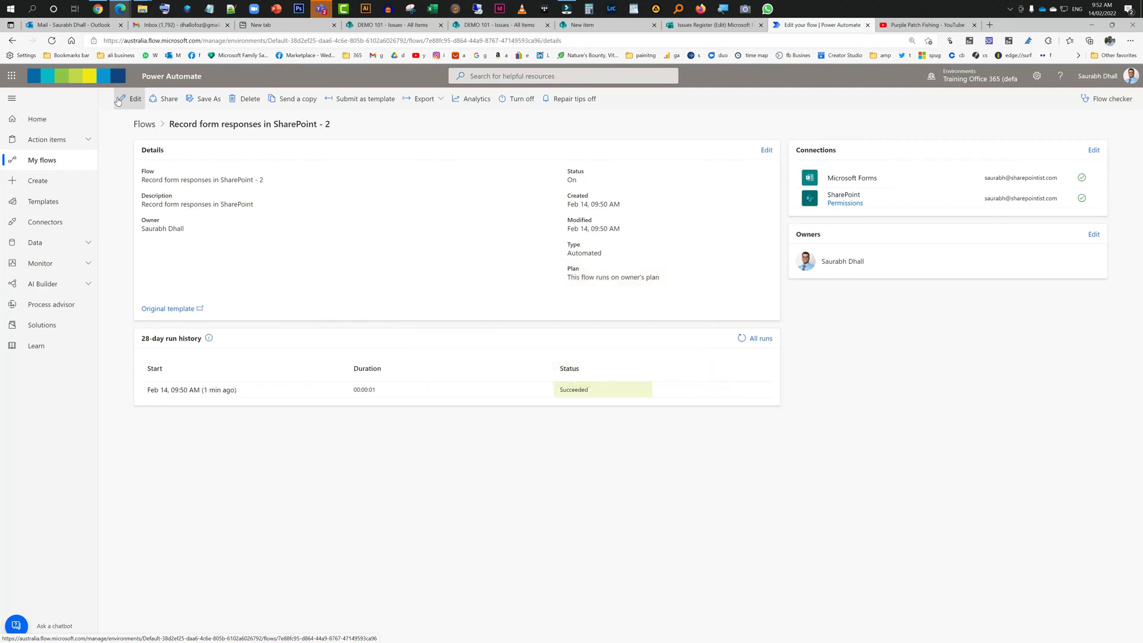
mouse_move(852, 180)
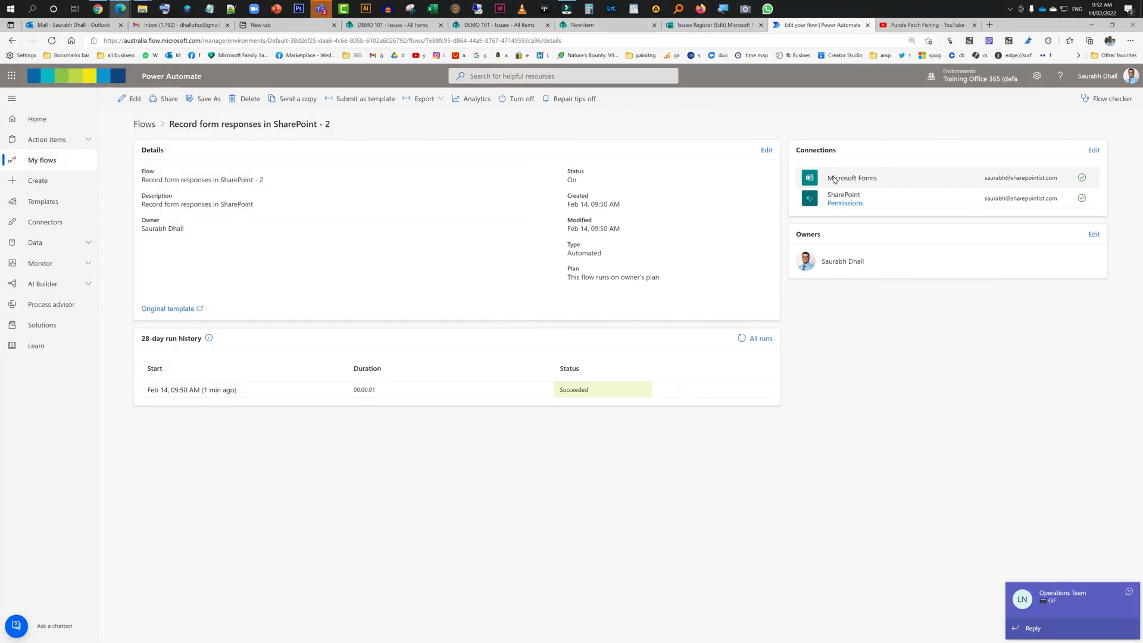
mouse_move(836, 198)
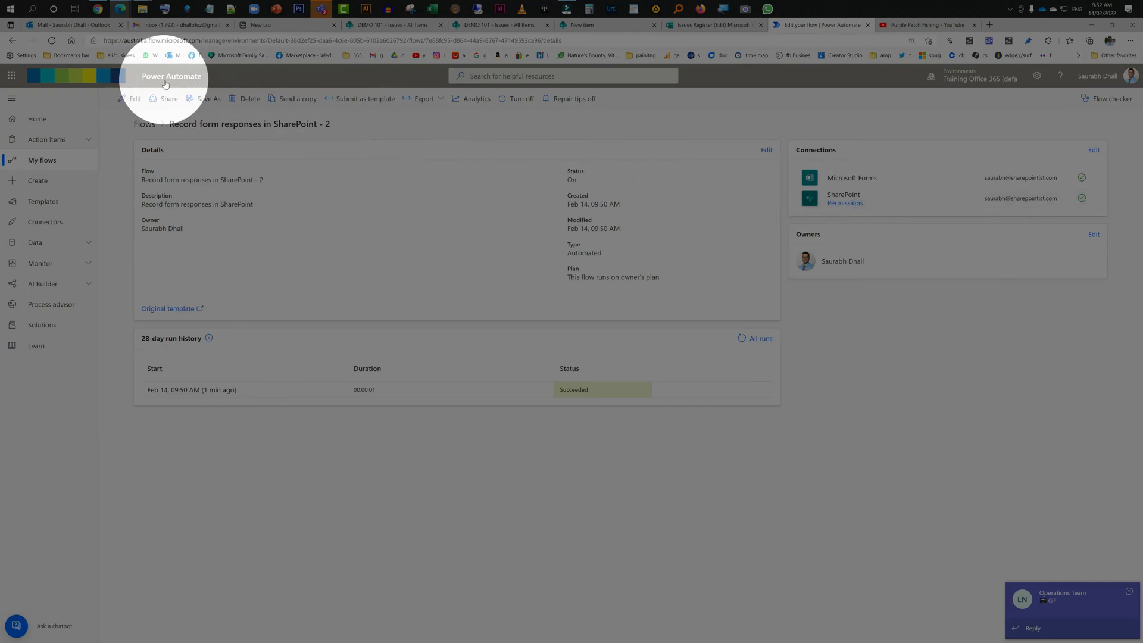
mouse_move(874, 206)
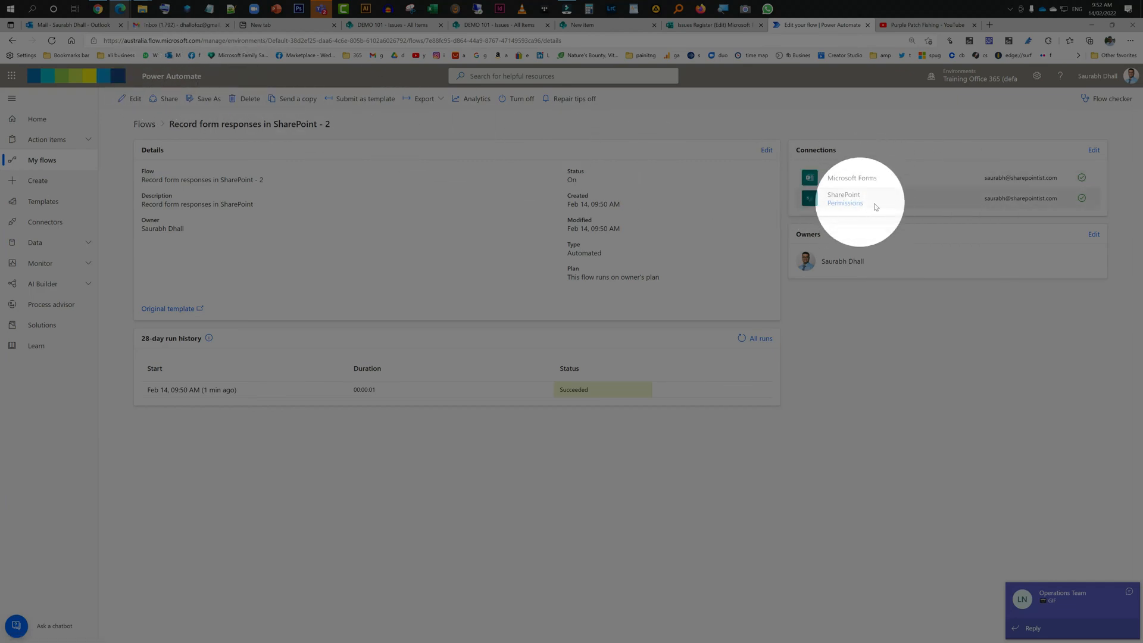
mouse_move(869, 204)
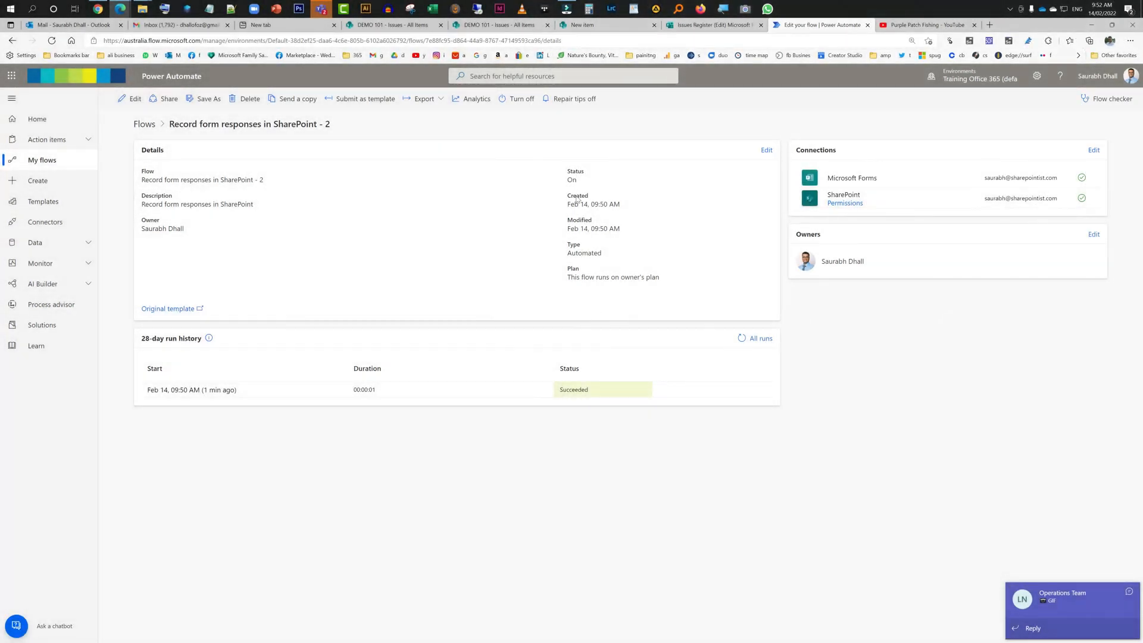
mouse_move(548, 186)
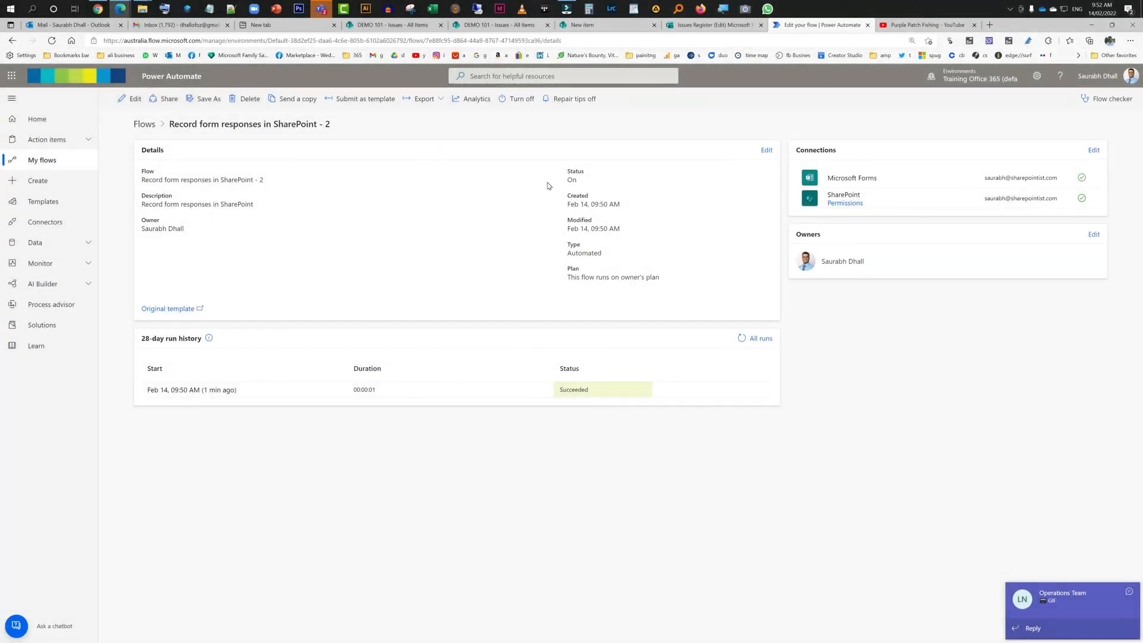